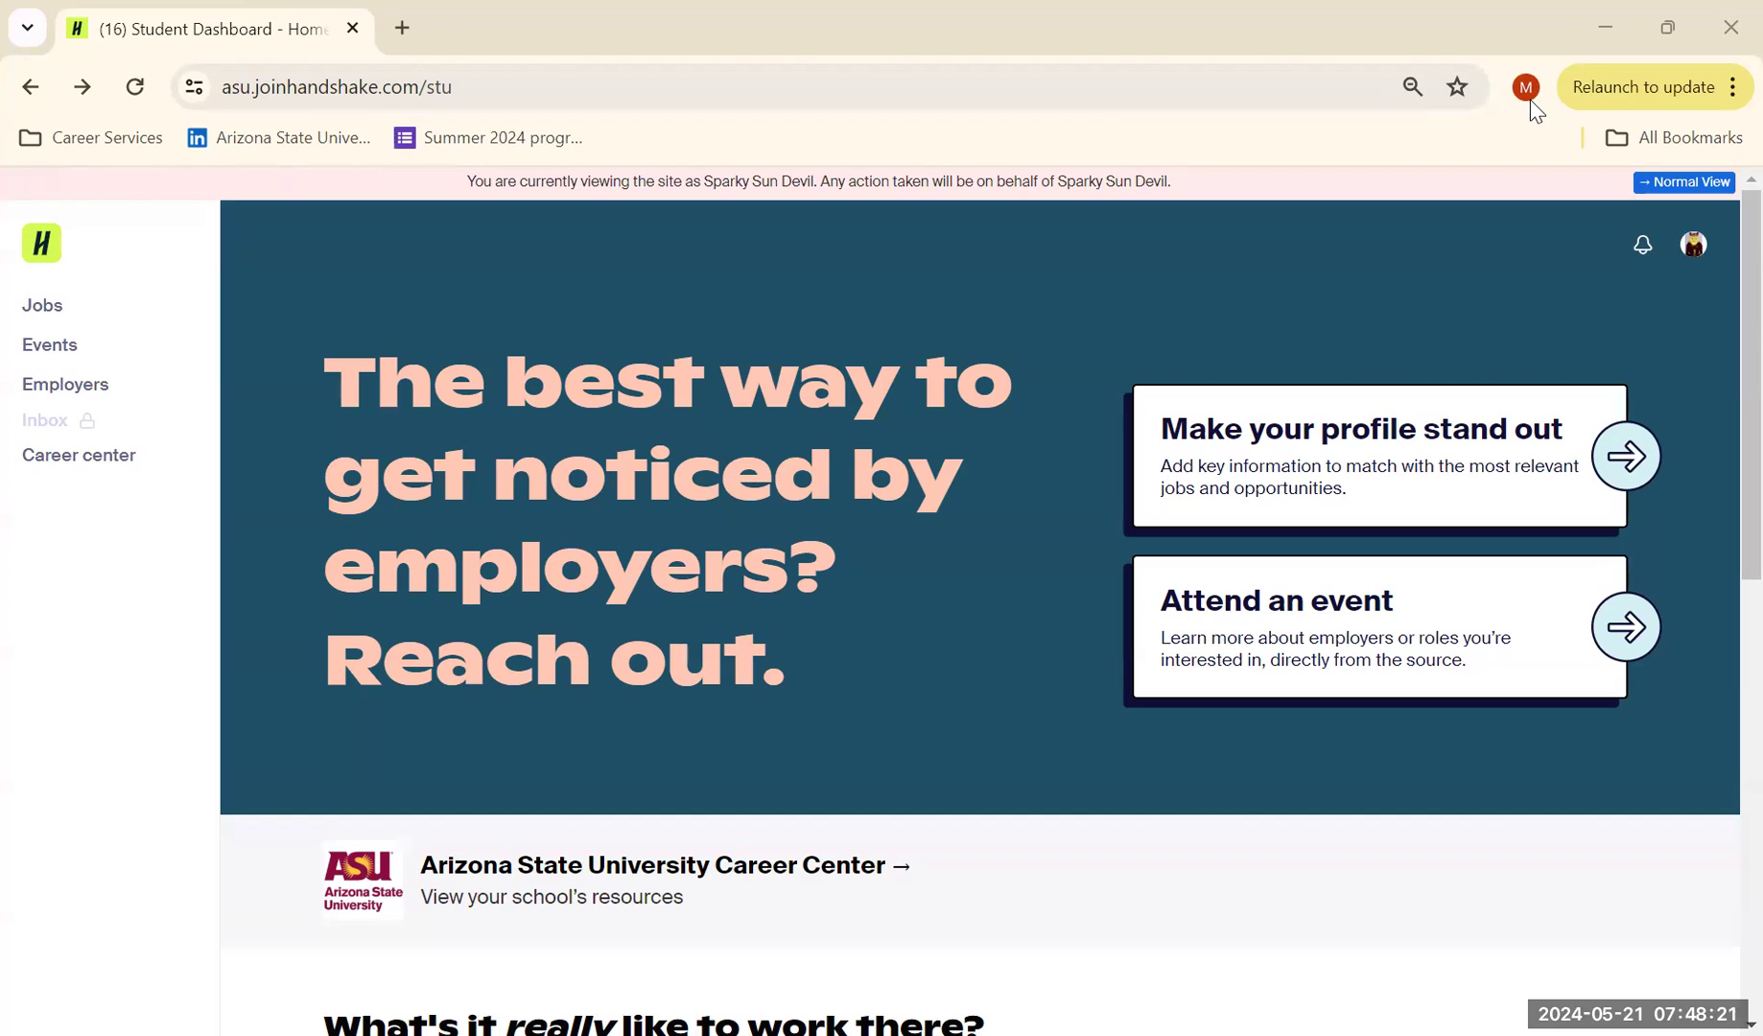
pyautogui.moveTo(84, 445)
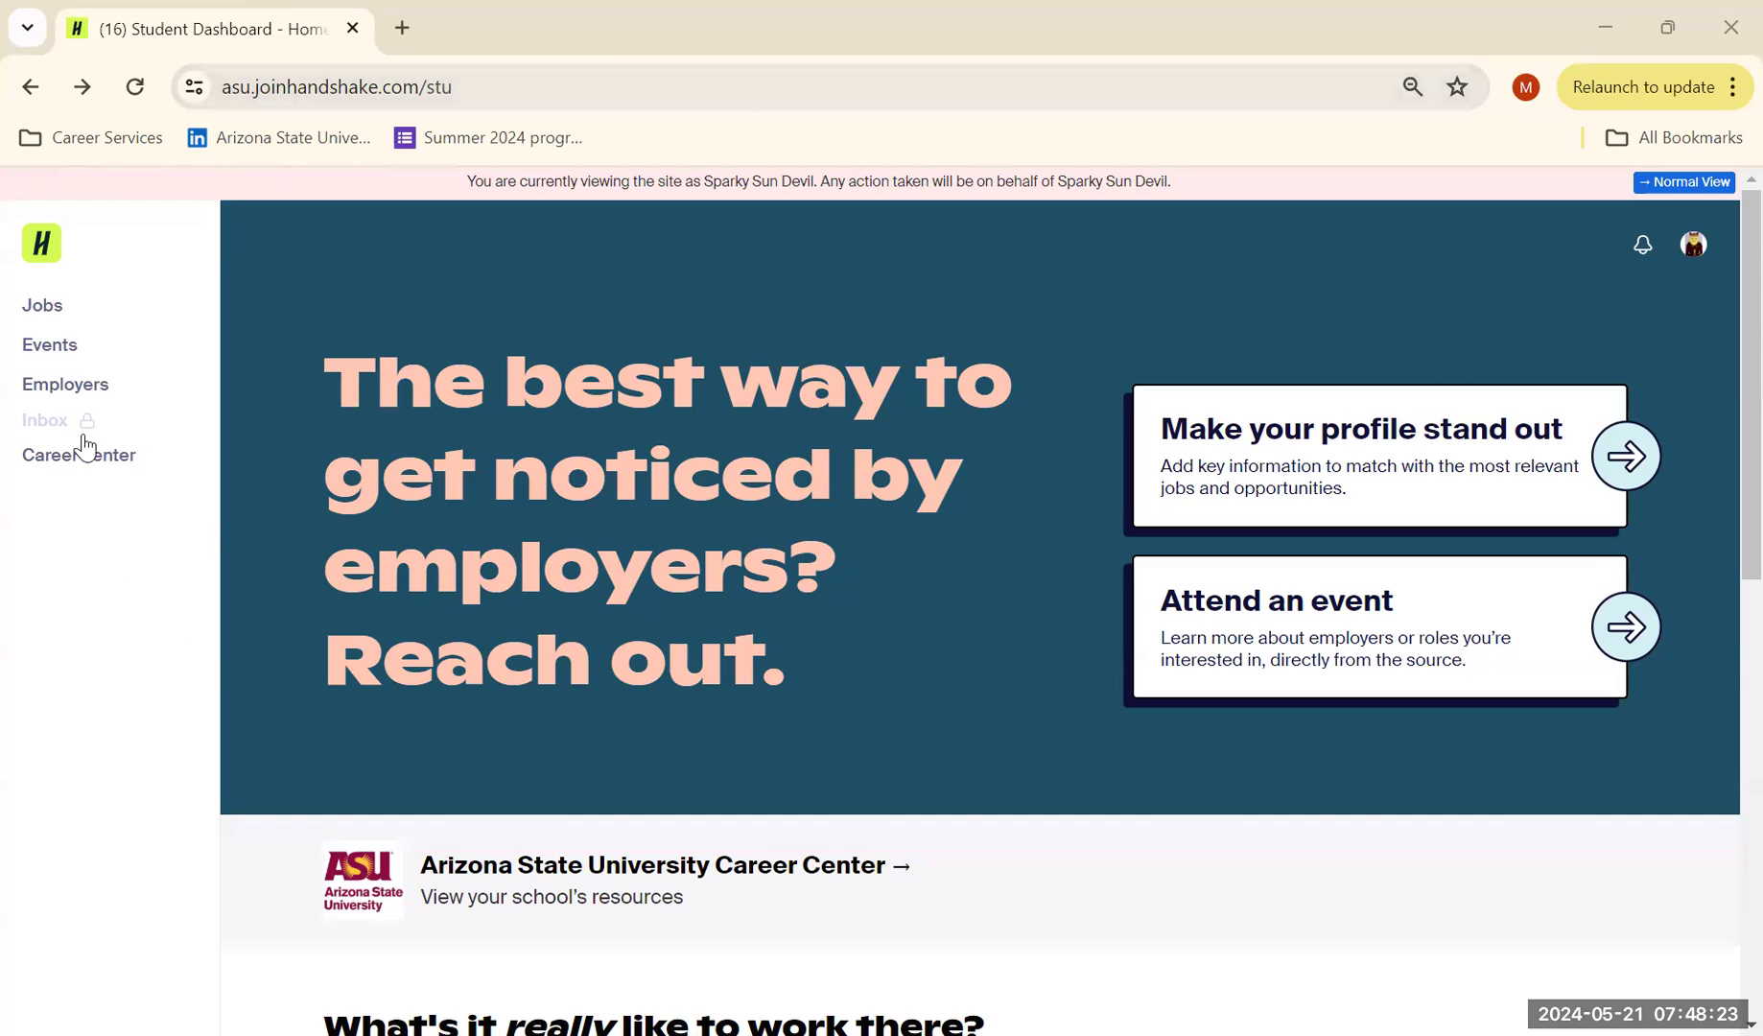
# Step: Visit the Events page briefly, then land on the Jobs search listing about 42.7K postings
pyautogui.click(49, 343)
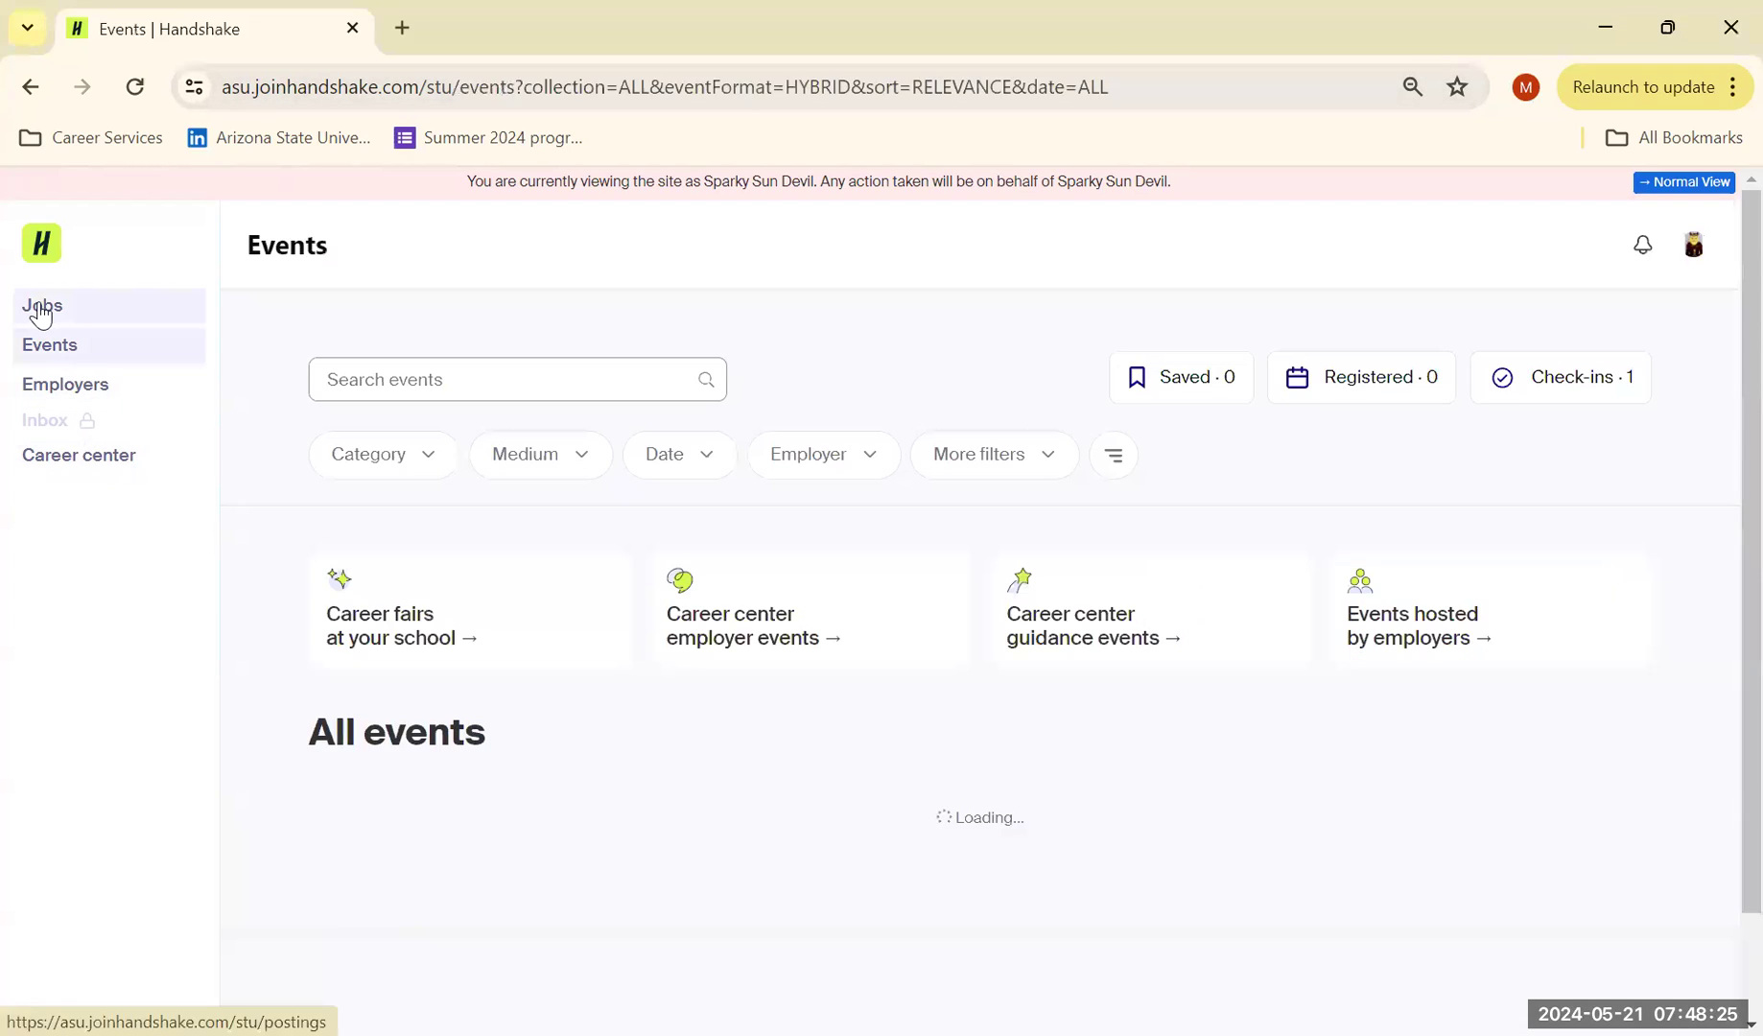
pyautogui.click(42, 305)
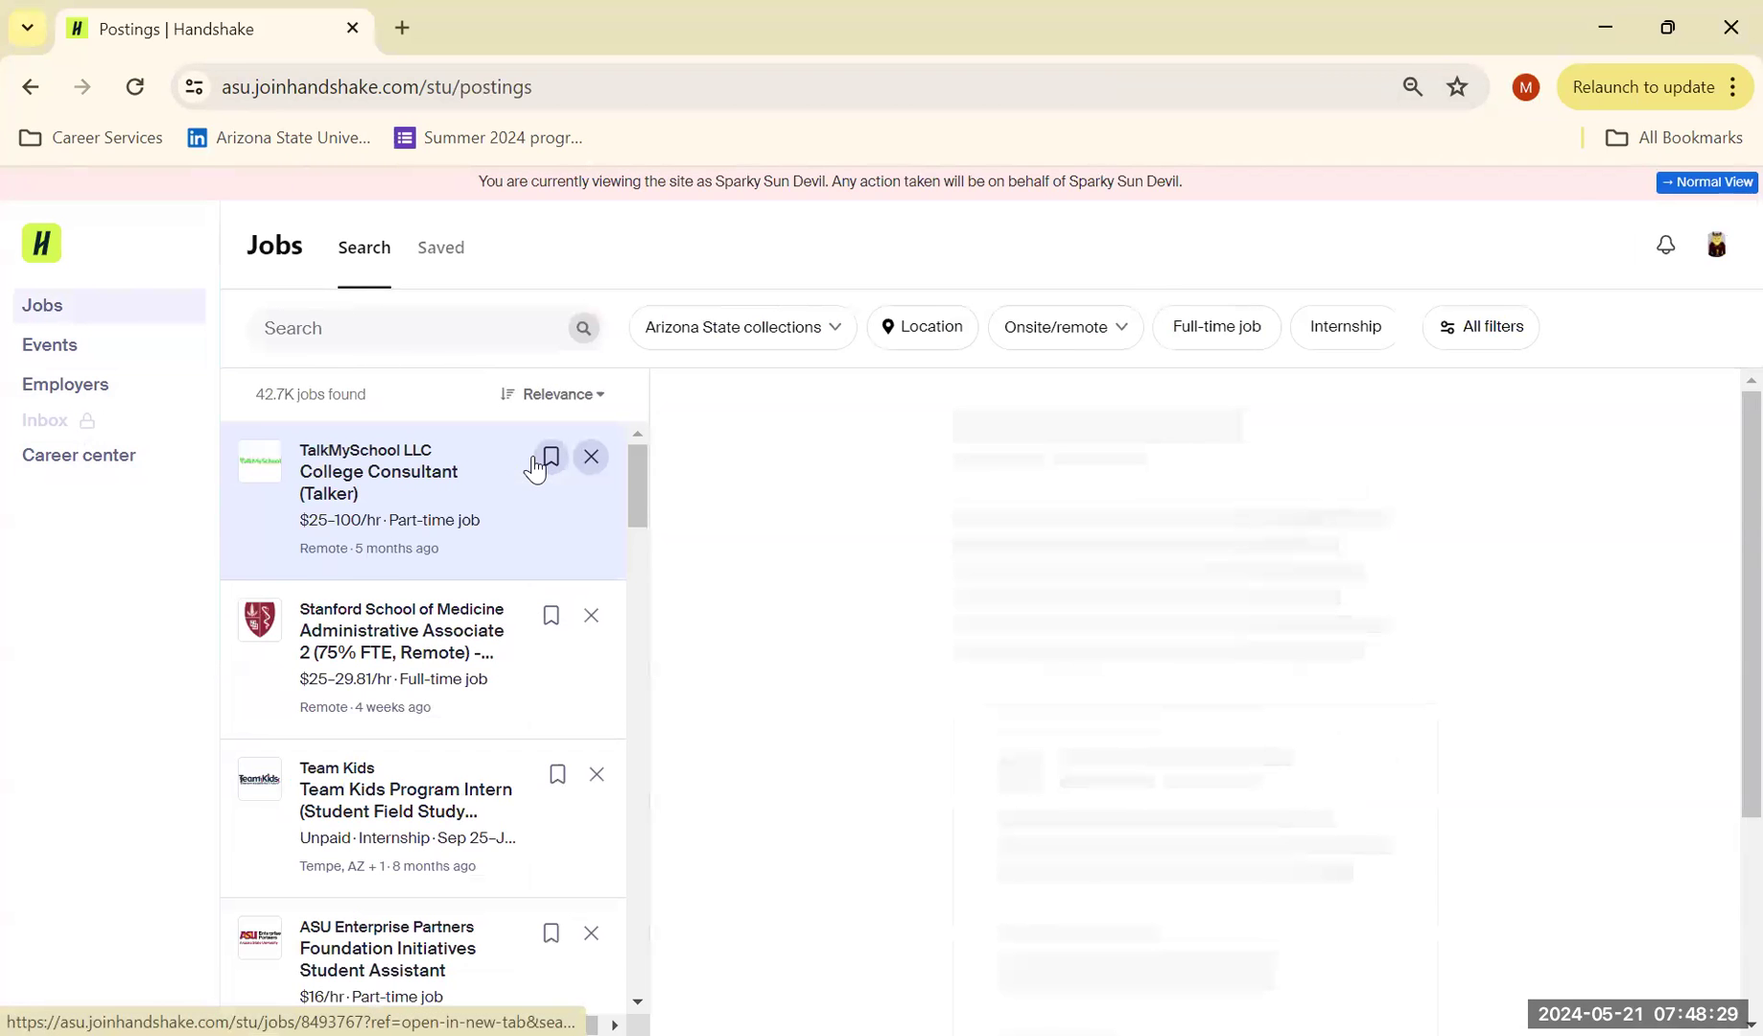
# Step: View the TalkMySchool College Consultant (Talker) posting and browse the filter bar options
pyautogui.click(378, 472)
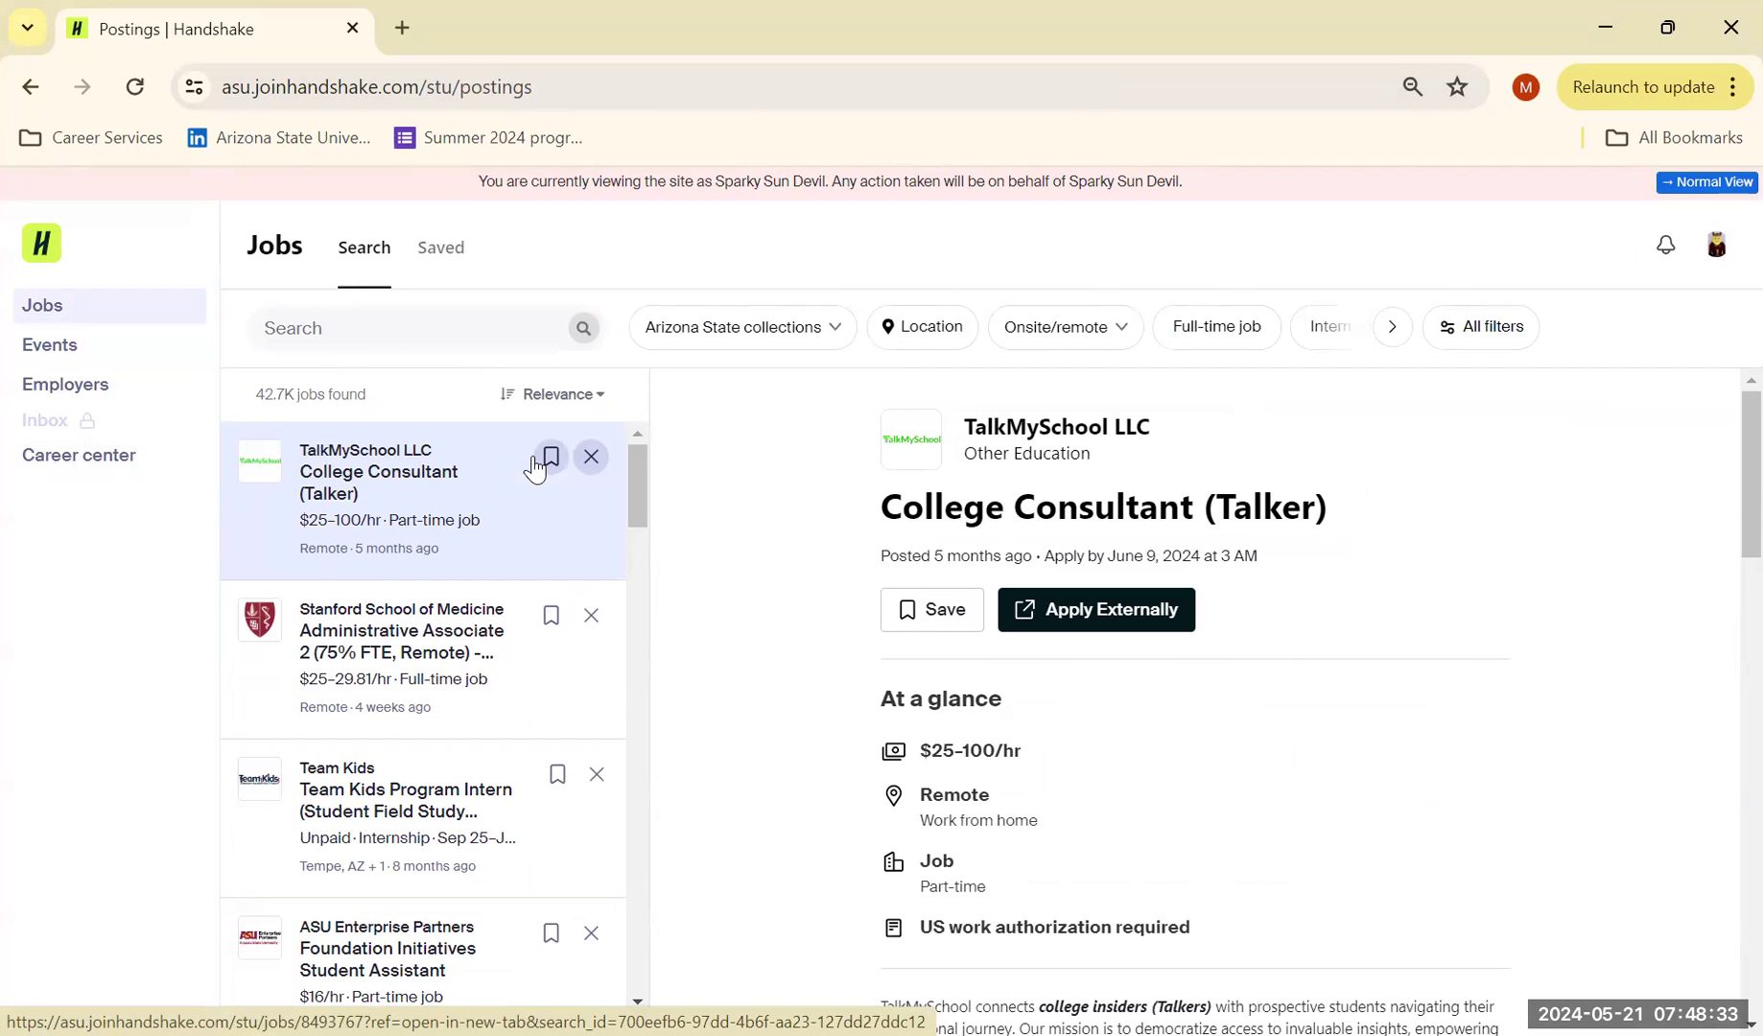
pyautogui.moveTo(635, 374)
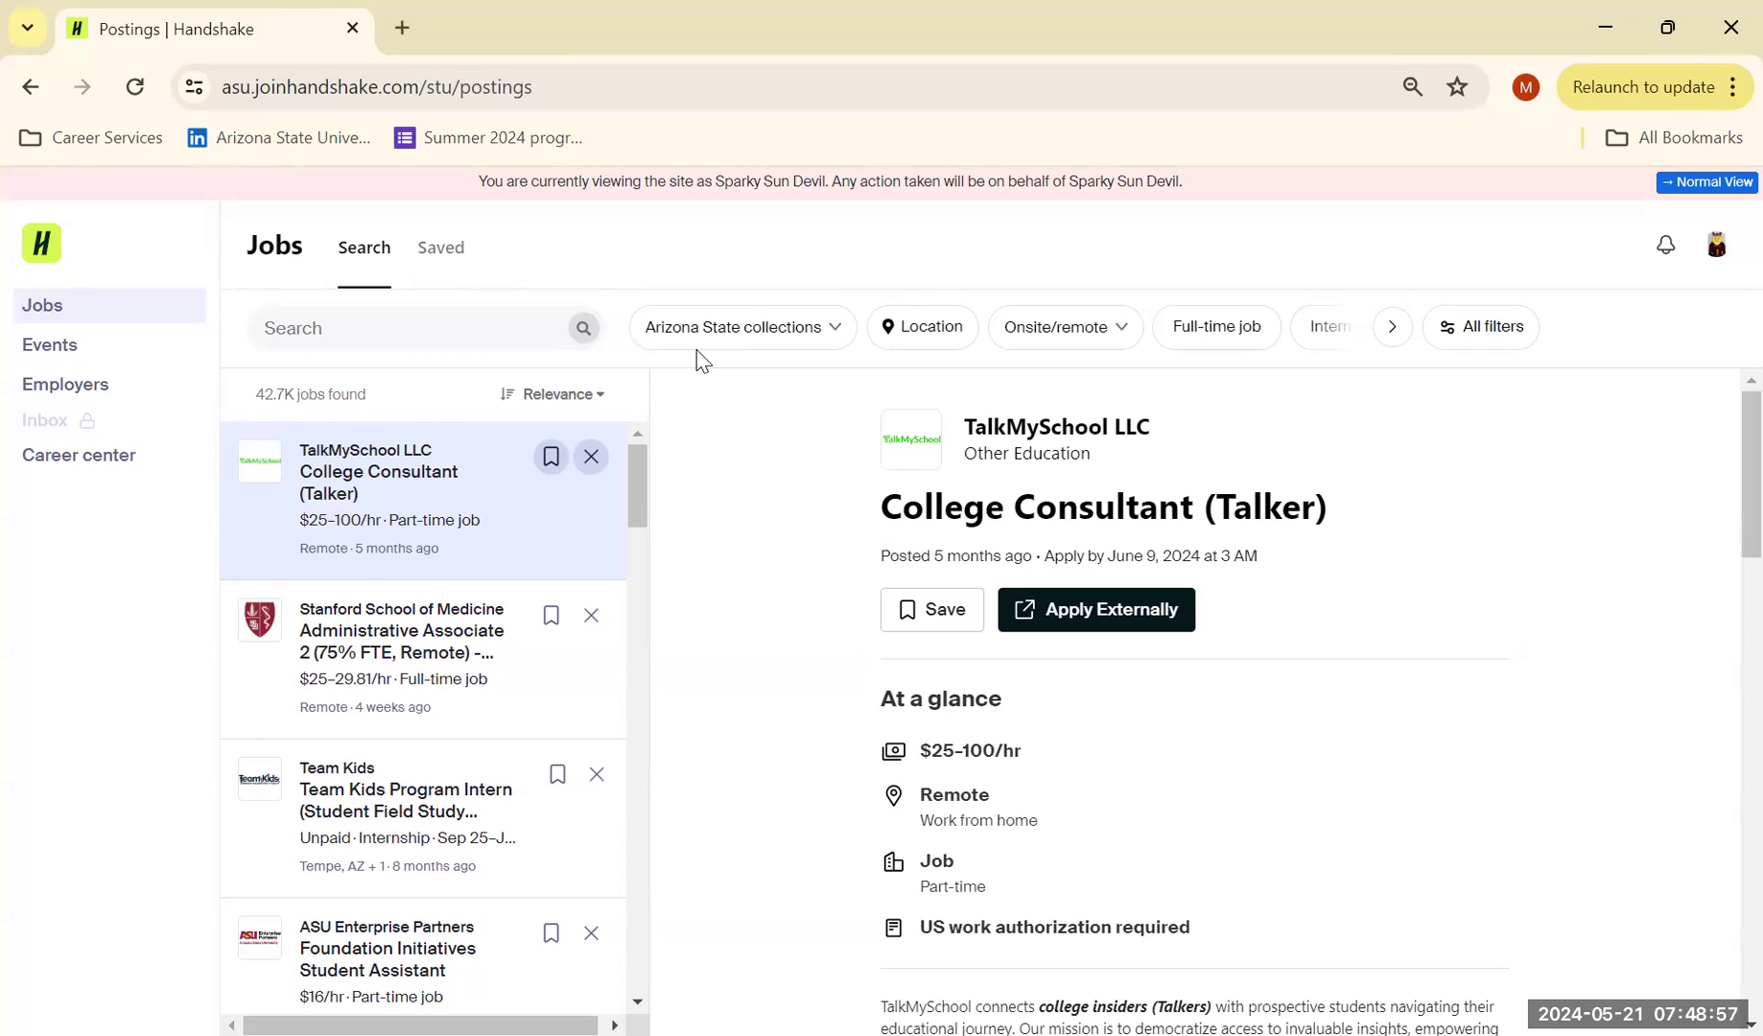
pyautogui.click(426, 328)
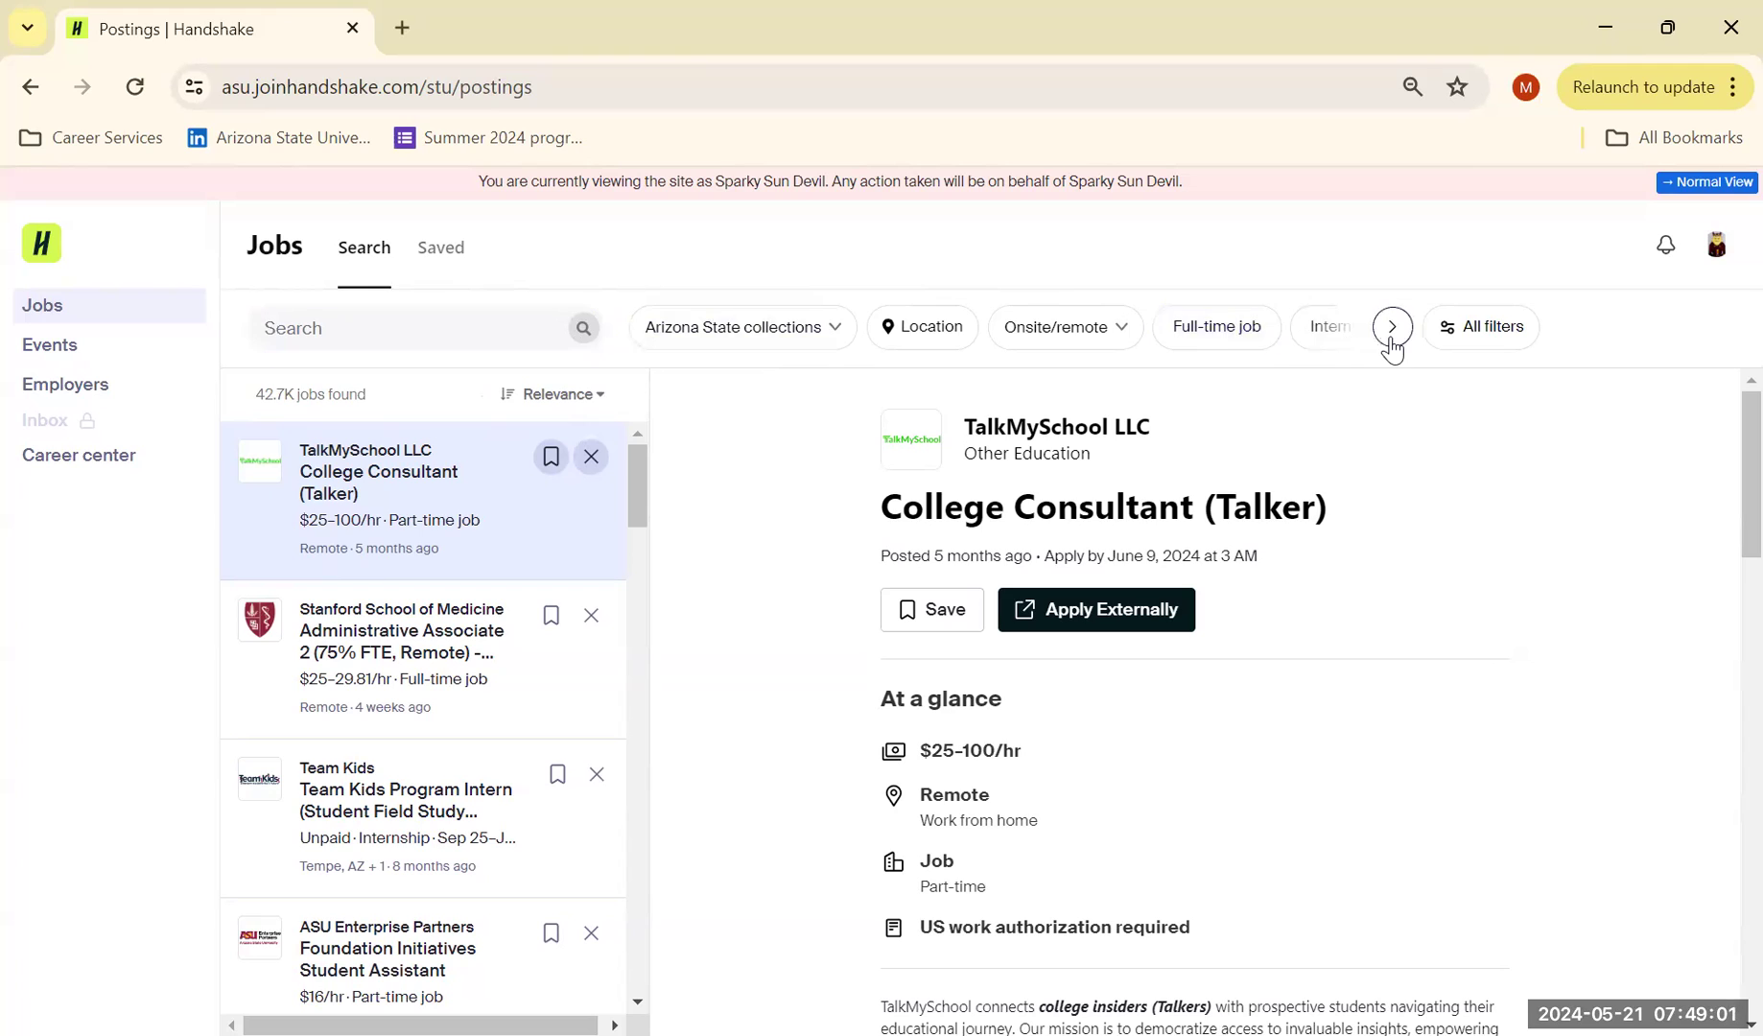
pyautogui.click(1393, 328)
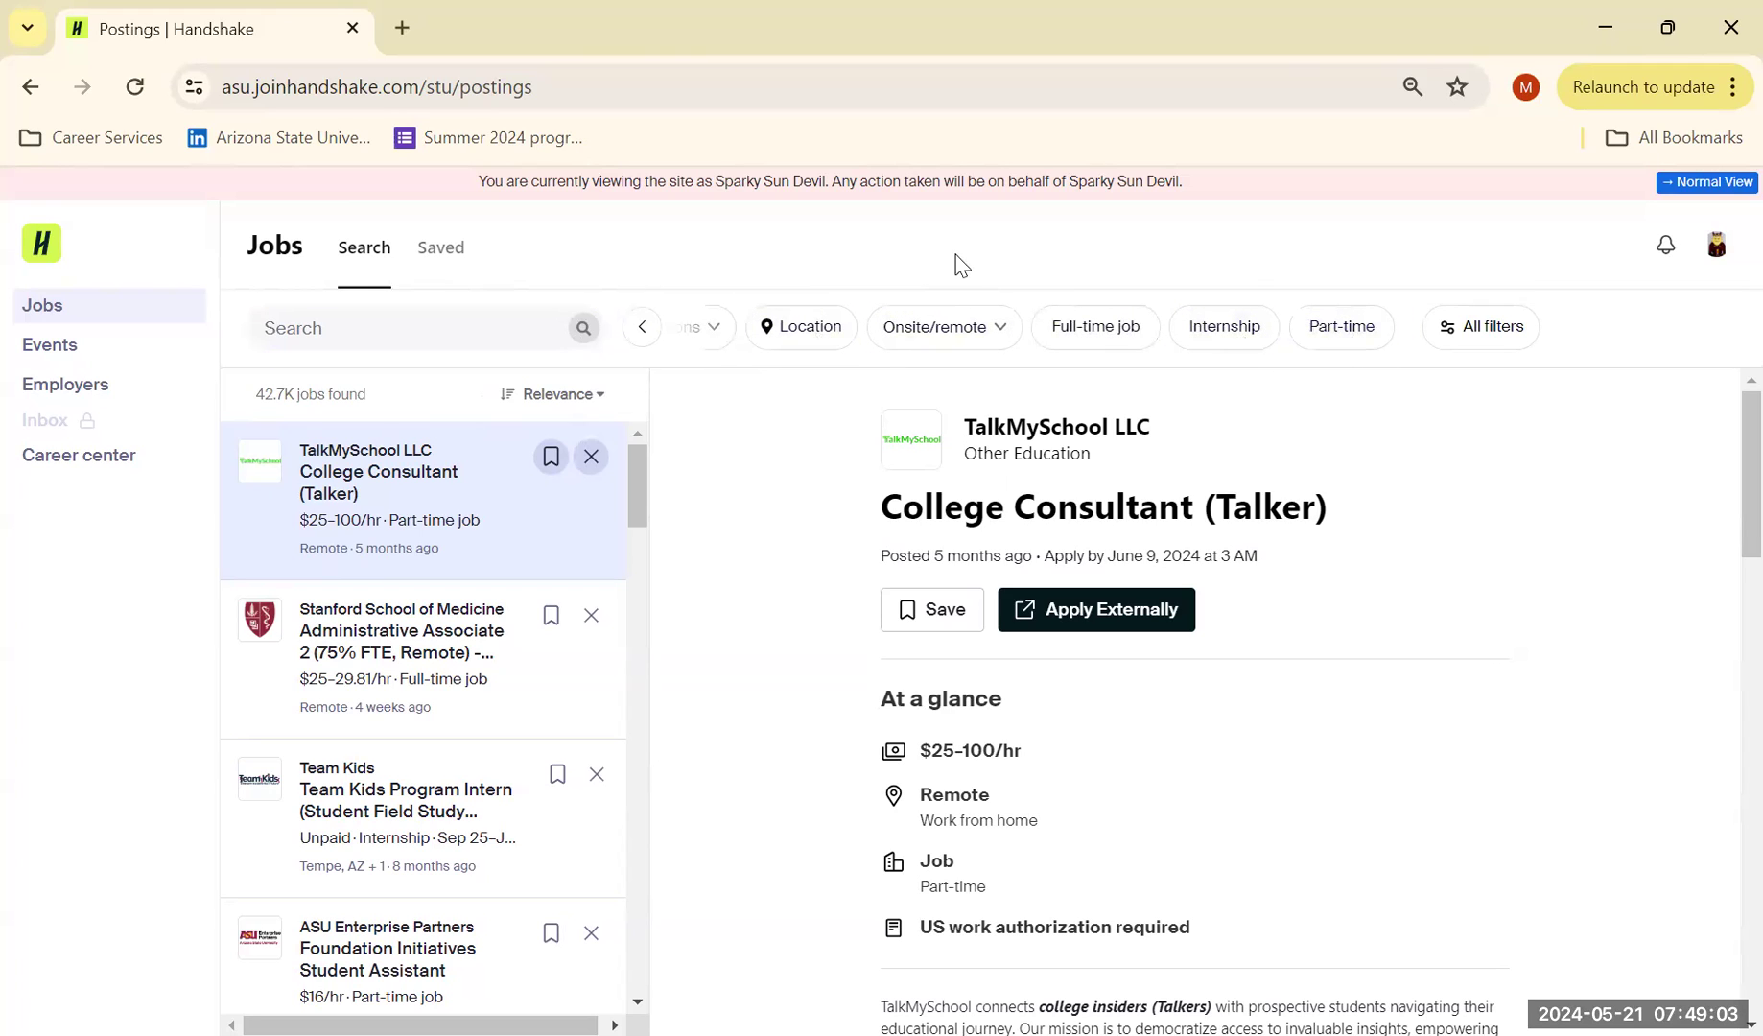
# Step: View the ASU Enterprise Partners Foundation Initiatives Student Assistant posting details
pyautogui.click(387, 948)
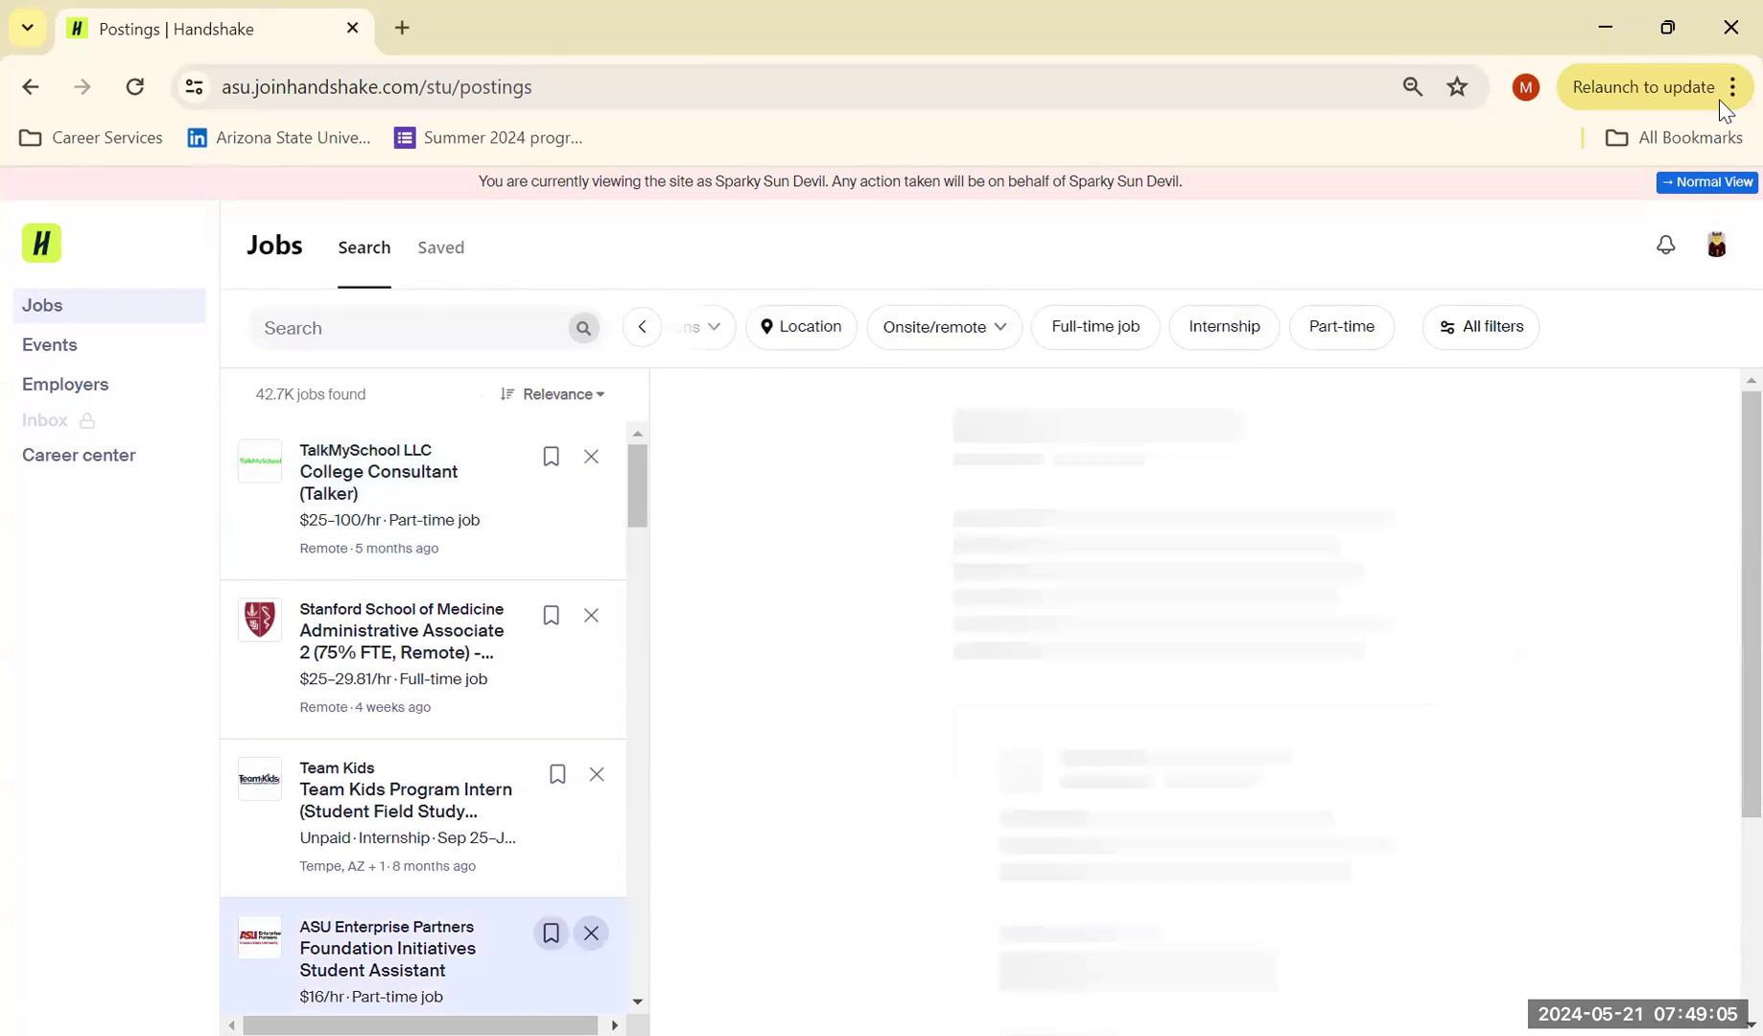
pyautogui.click(387, 948)
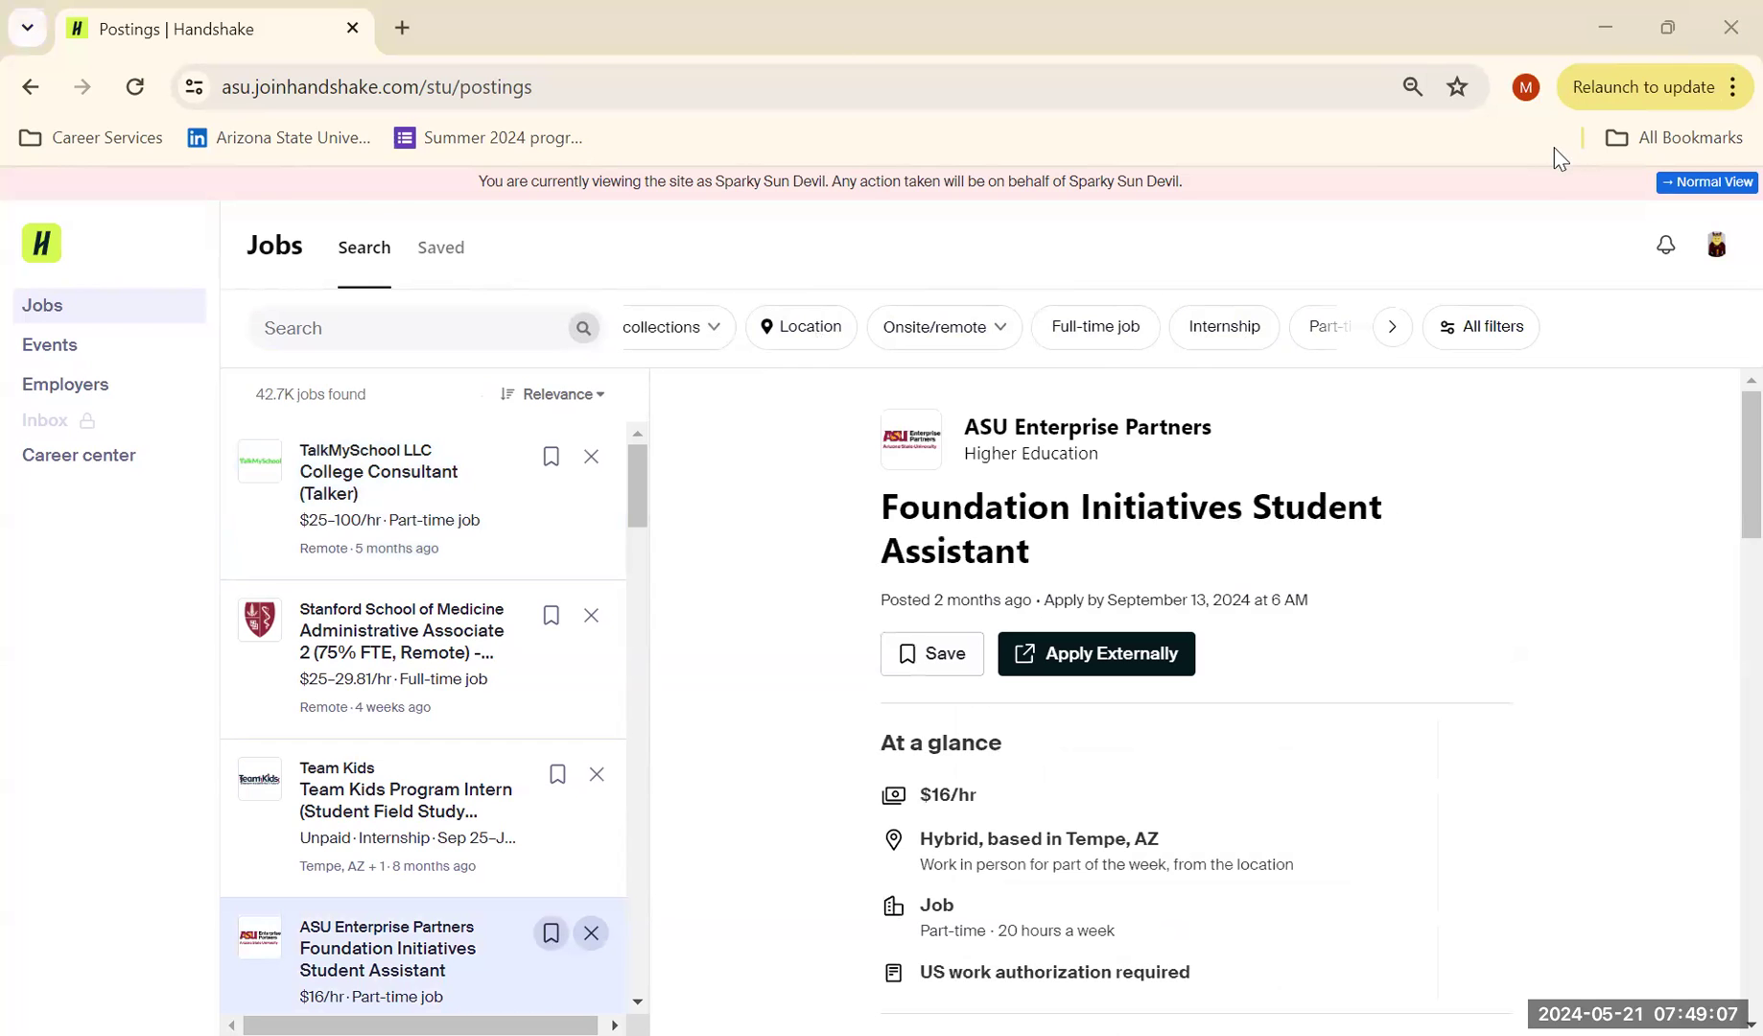
pyautogui.moveTo(1551, 30)
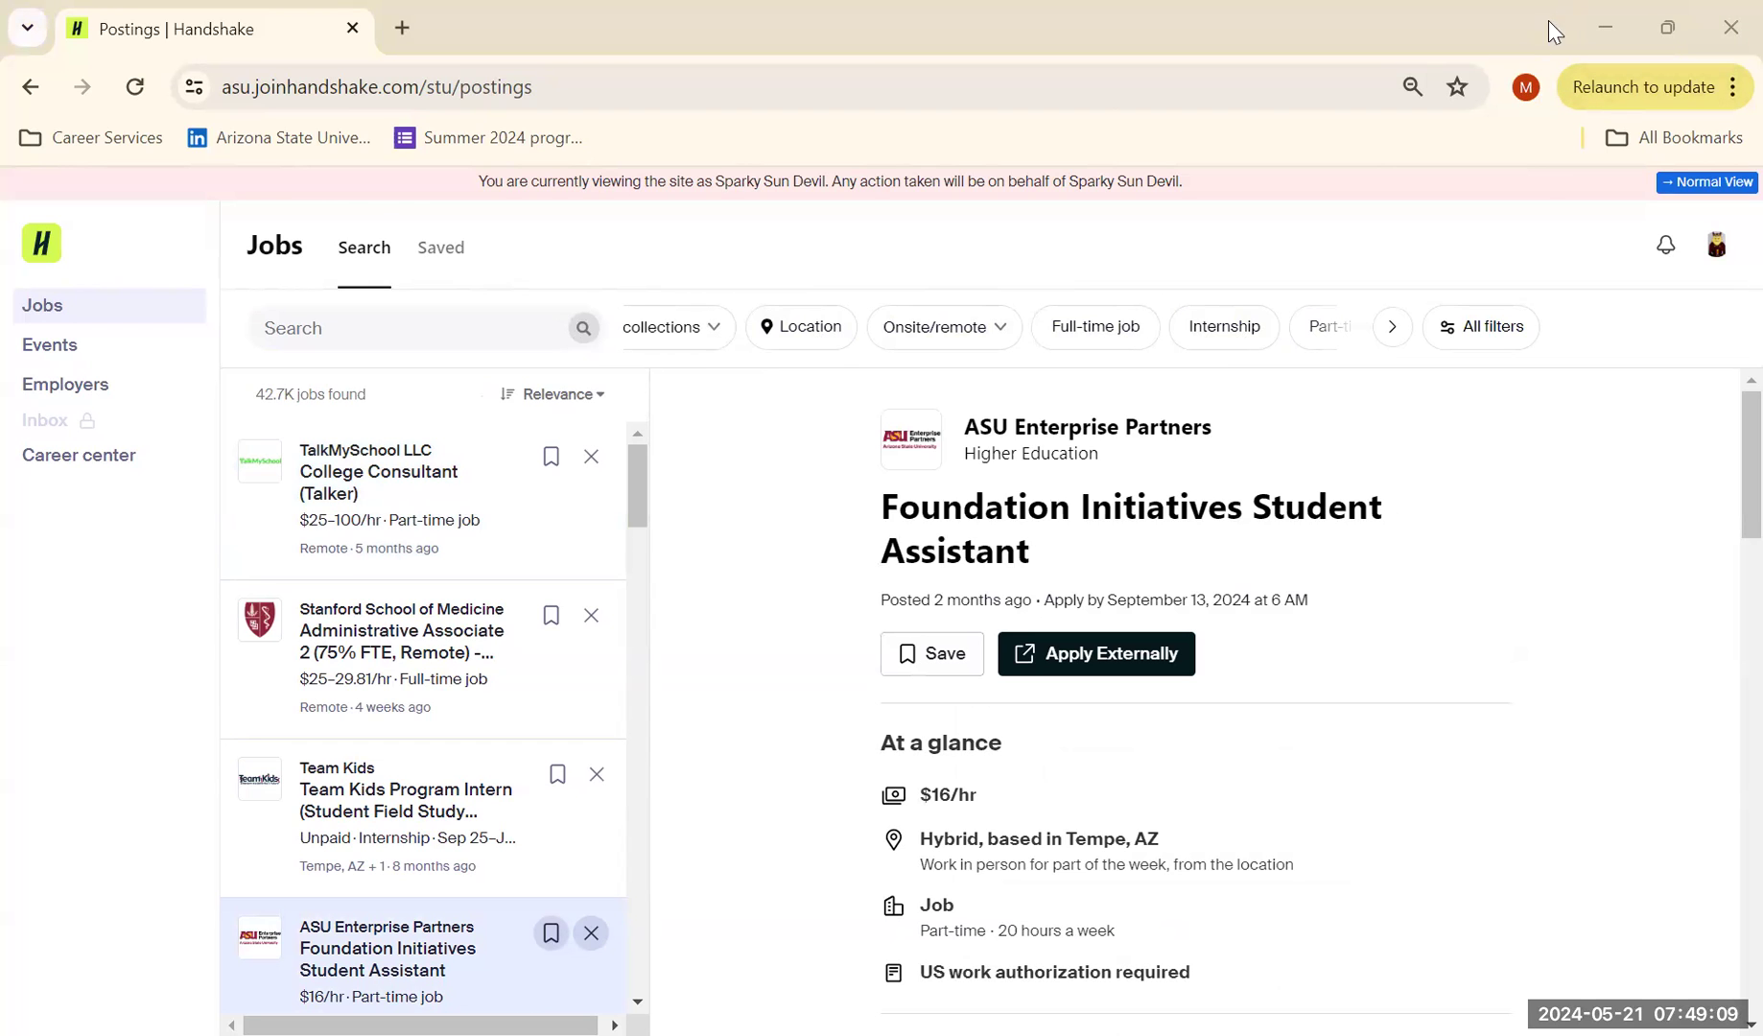
pyautogui.moveTo(1109, 261)
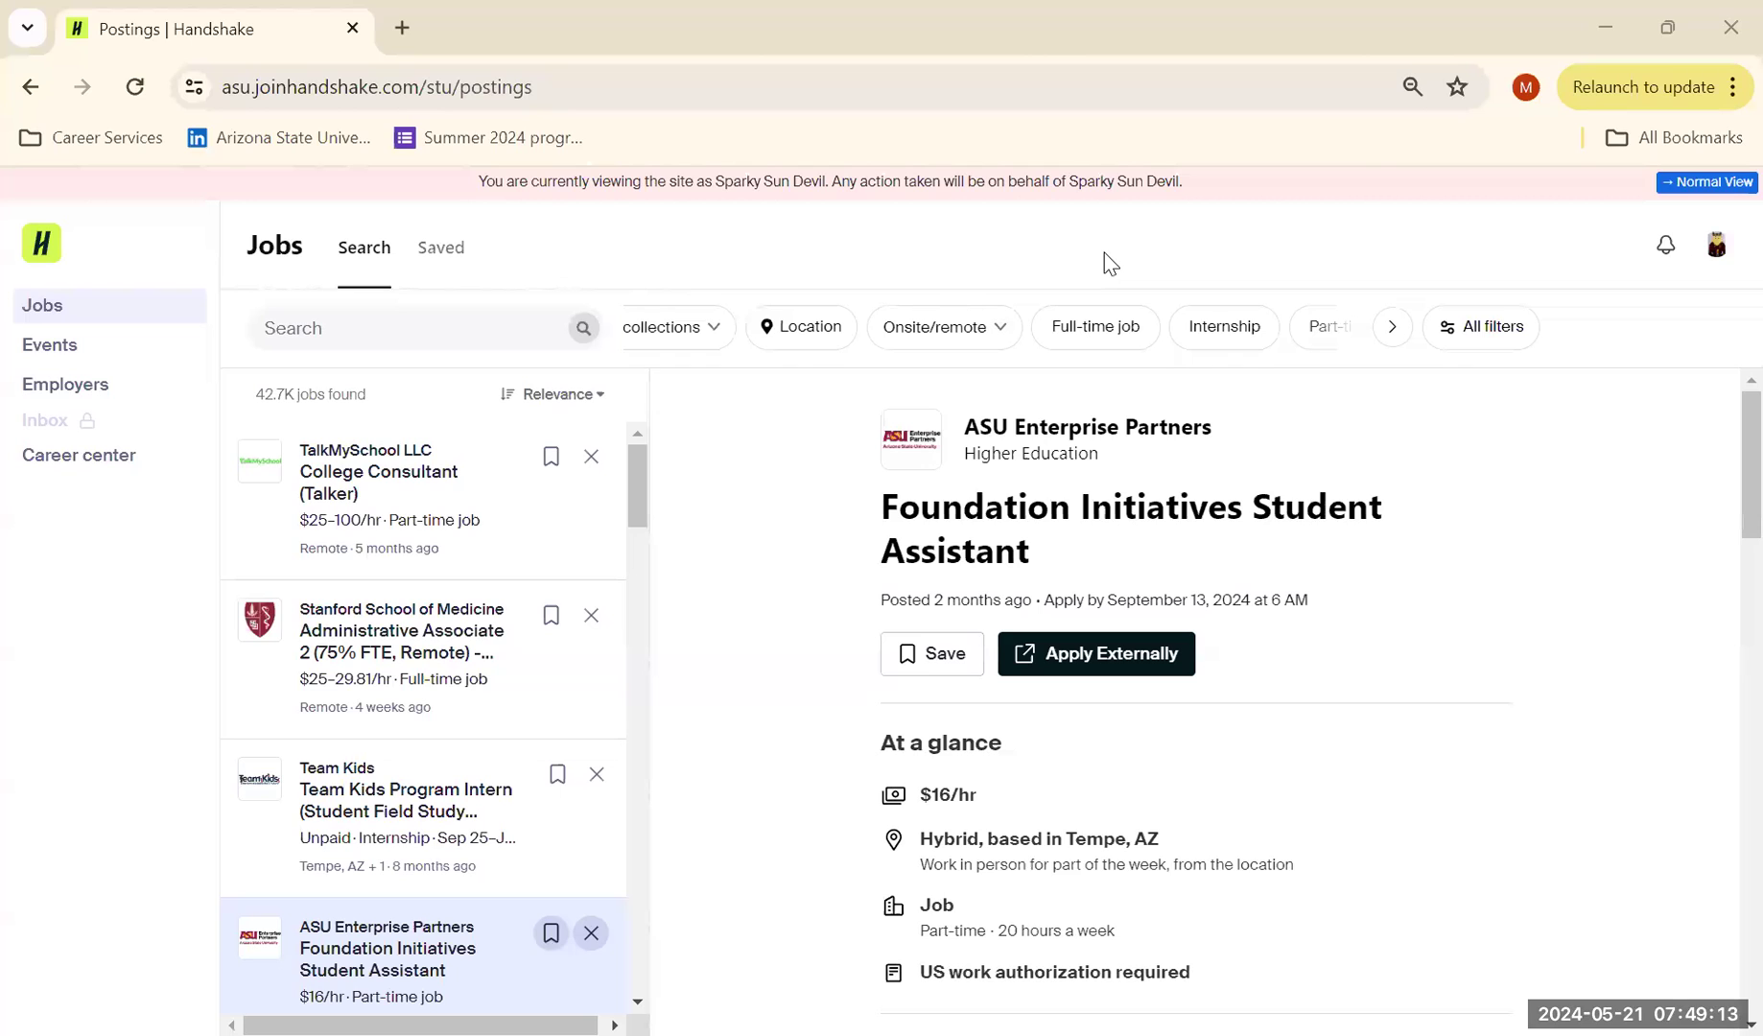
pyautogui.moveTo(1468, 175)
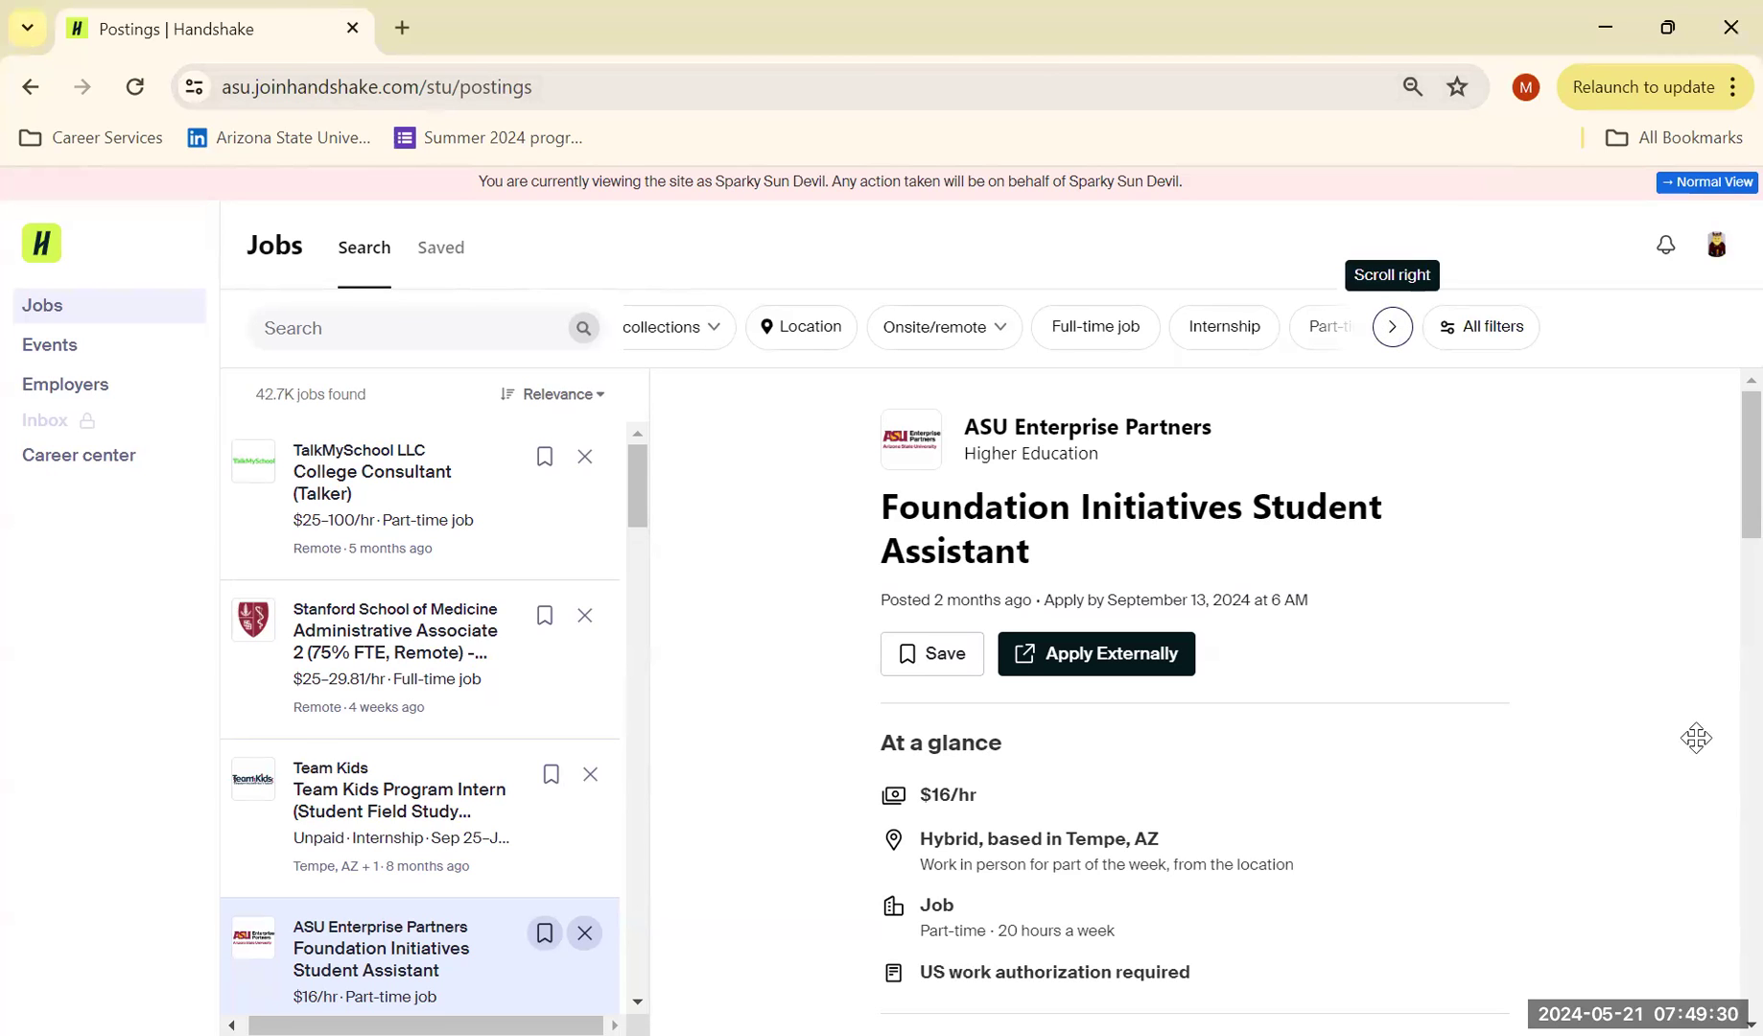
# Step: Browse the All filters dialog, expanding job type options and scanning the collections
pyautogui.click(1481, 328)
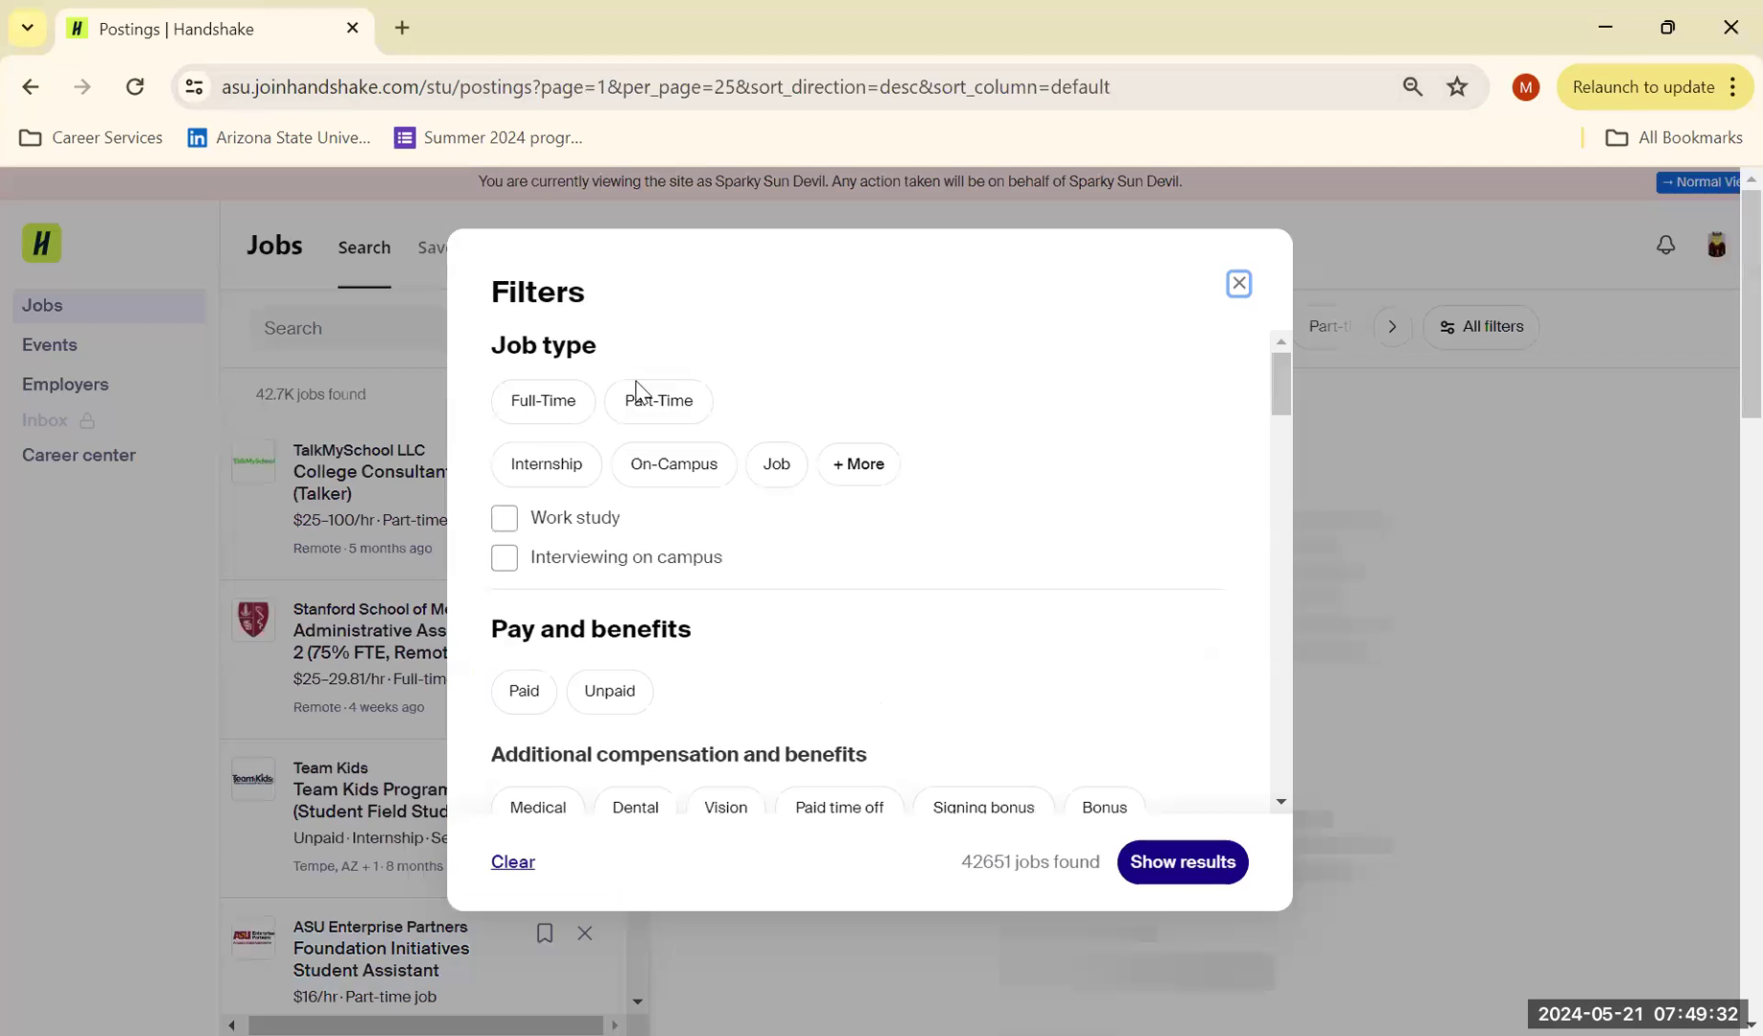
pyautogui.click(673, 464)
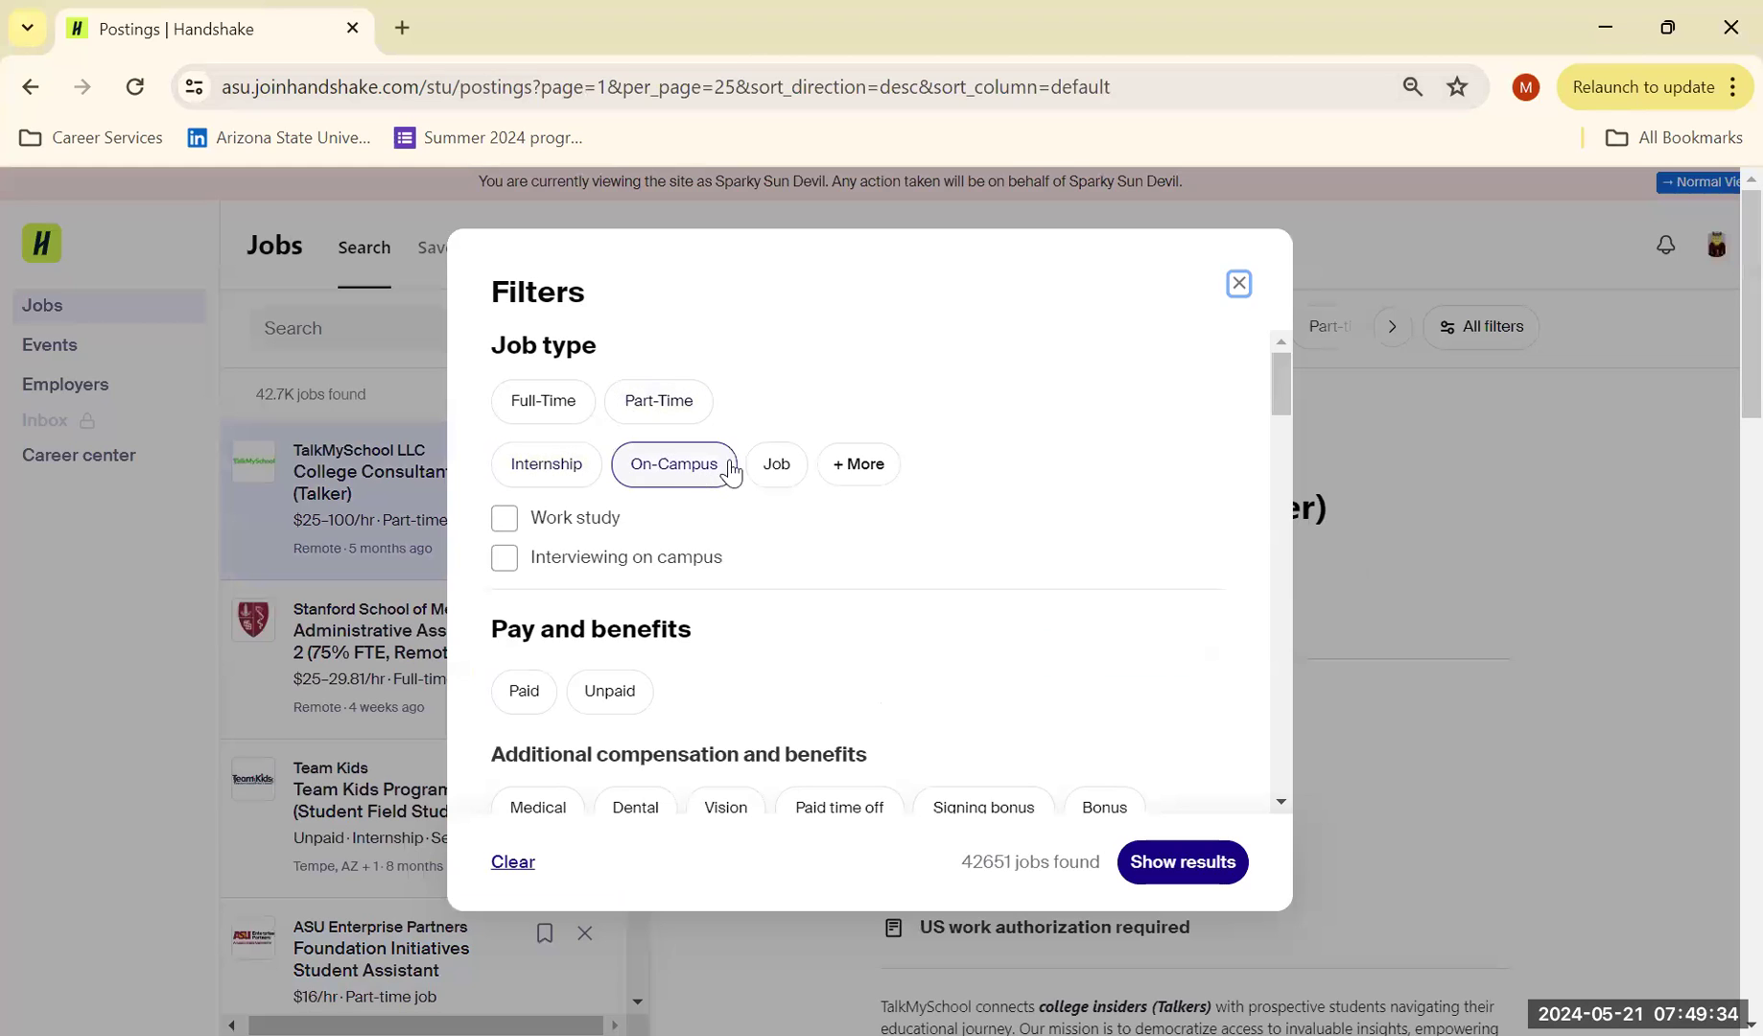
pyautogui.click(857, 465)
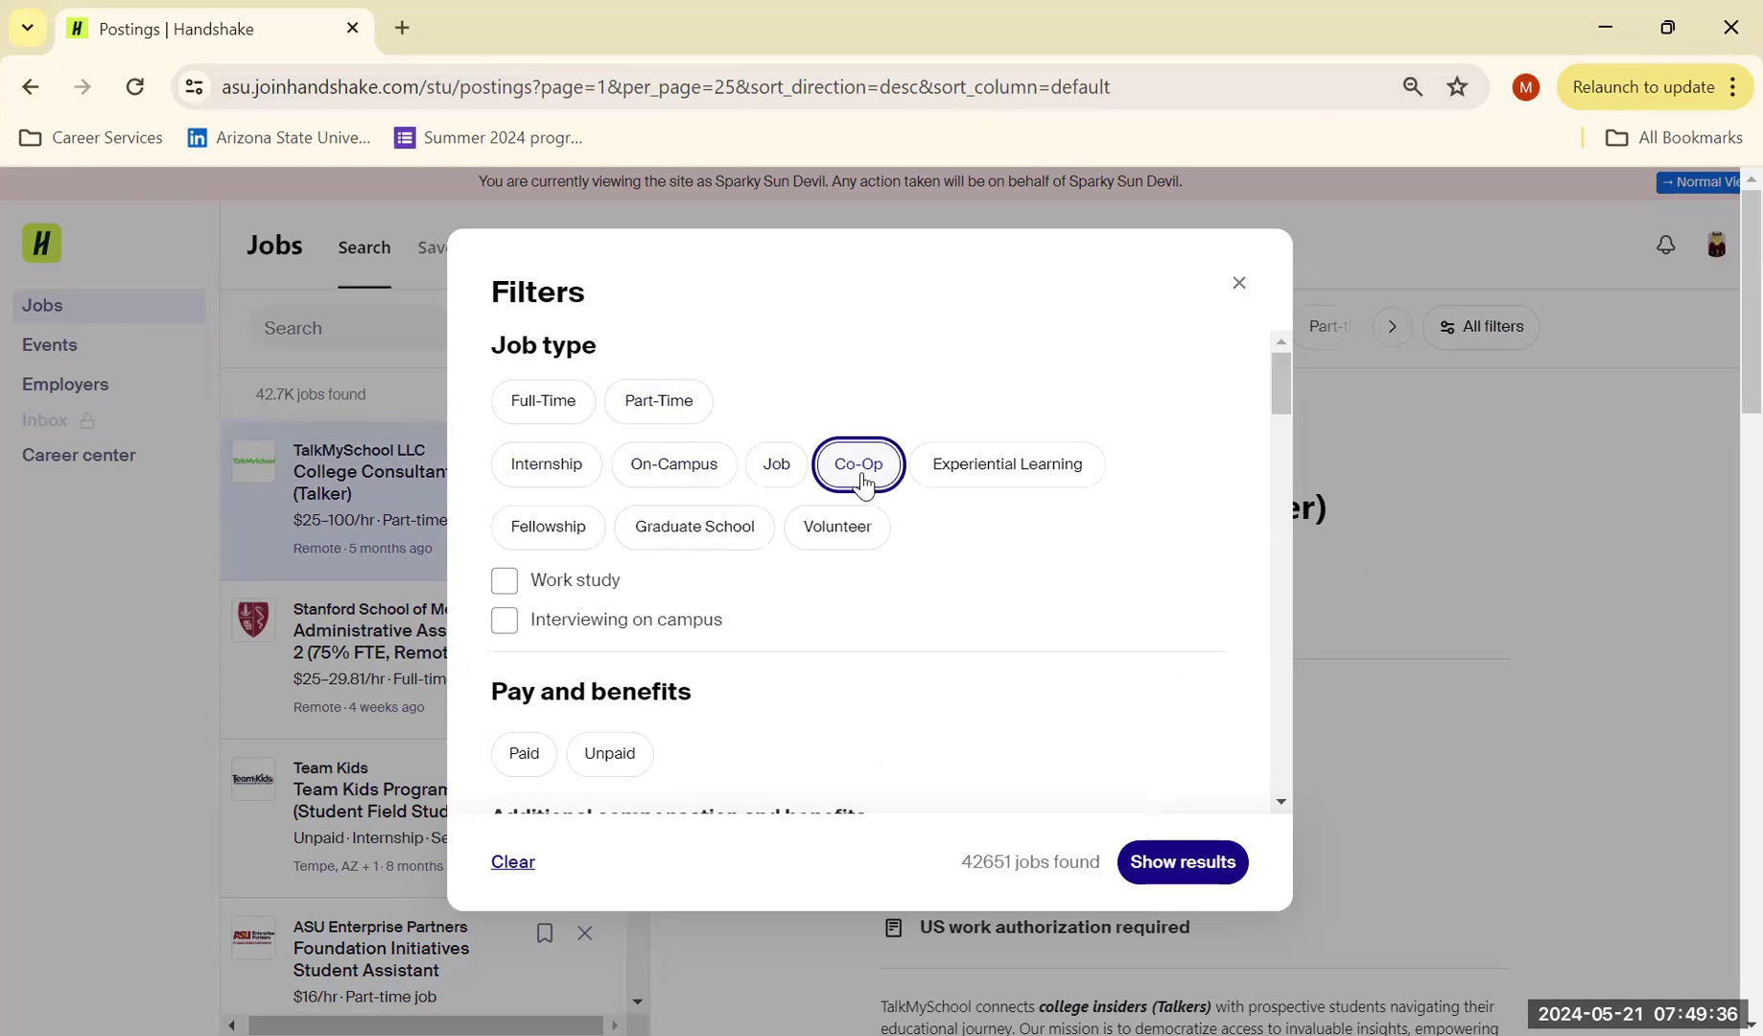
pyautogui.scroll(-3)
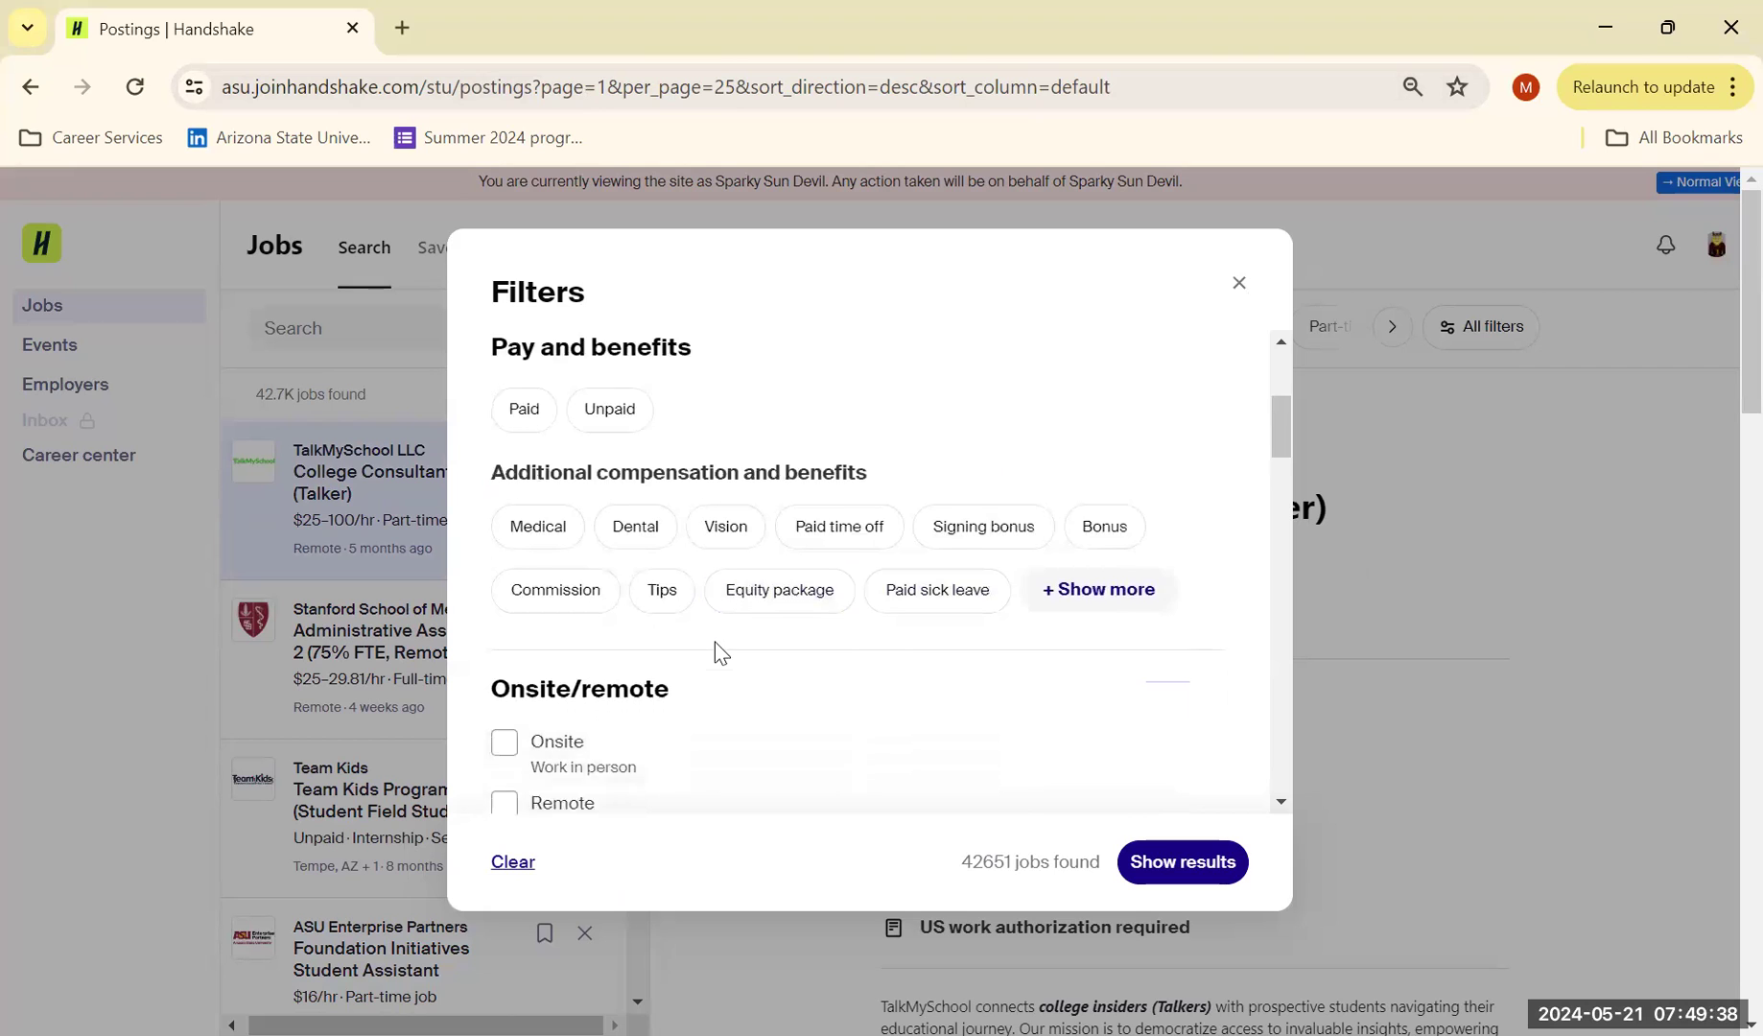
pyautogui.scroll(-3)
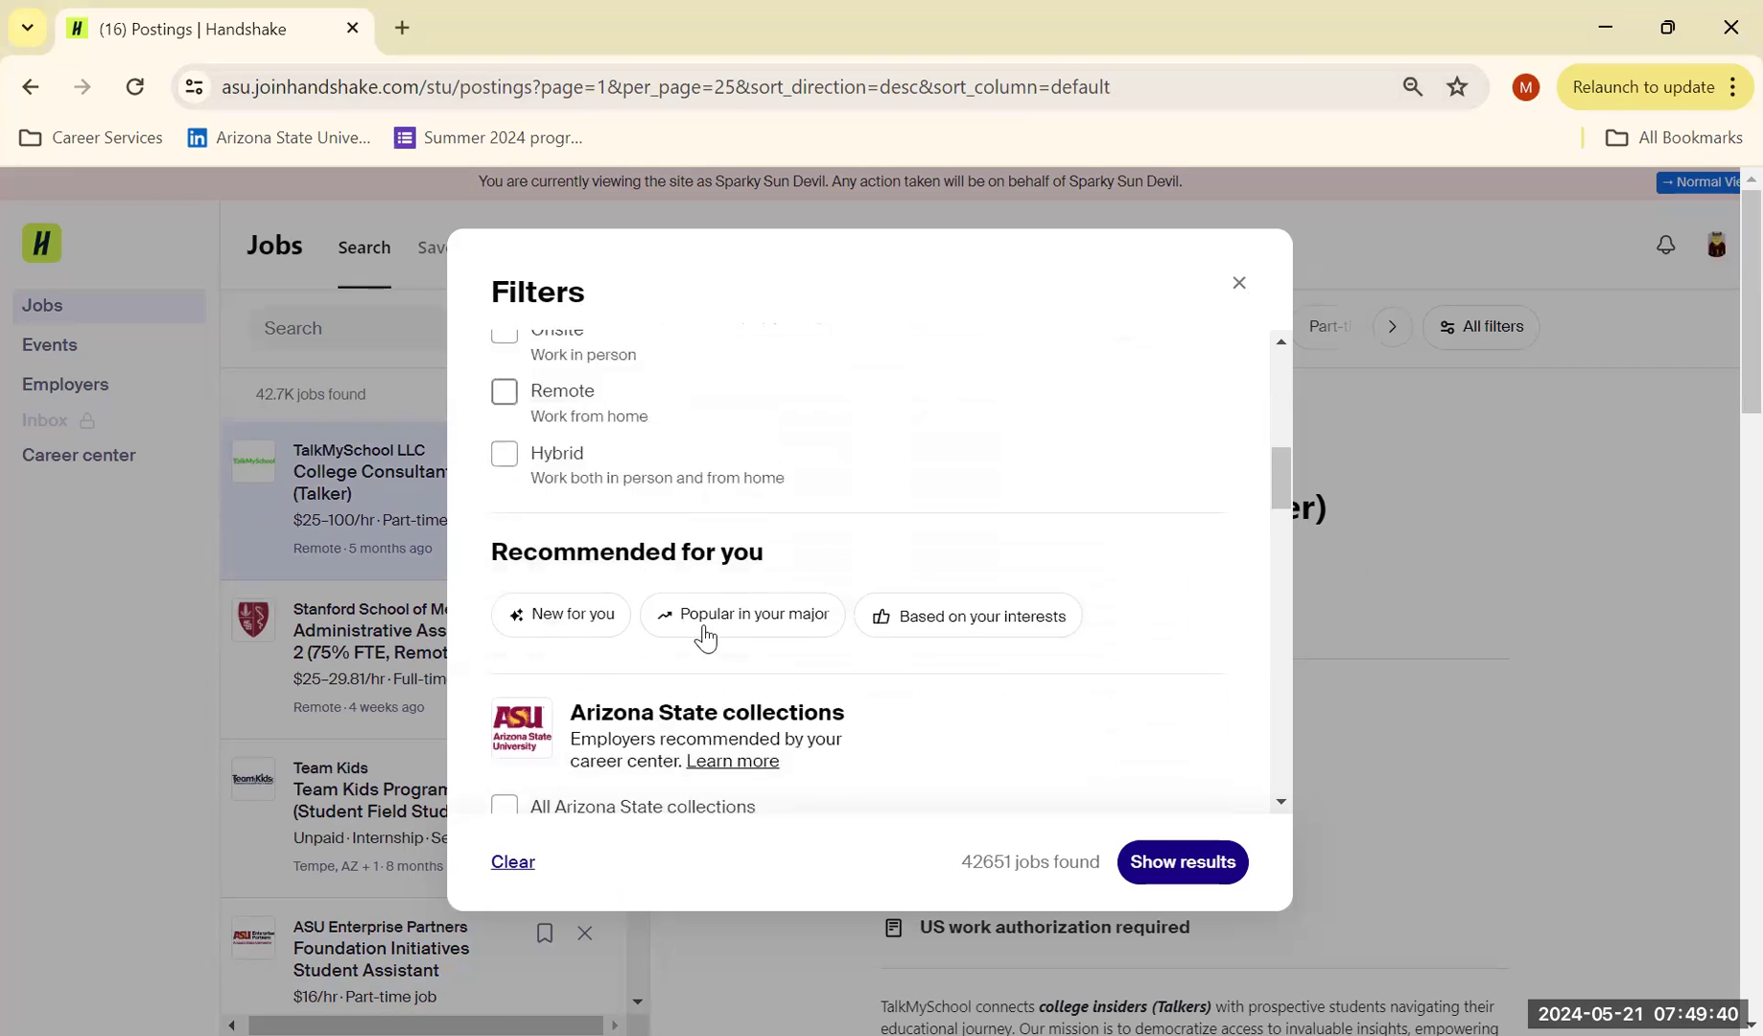
pyautogui.scroll(-3)
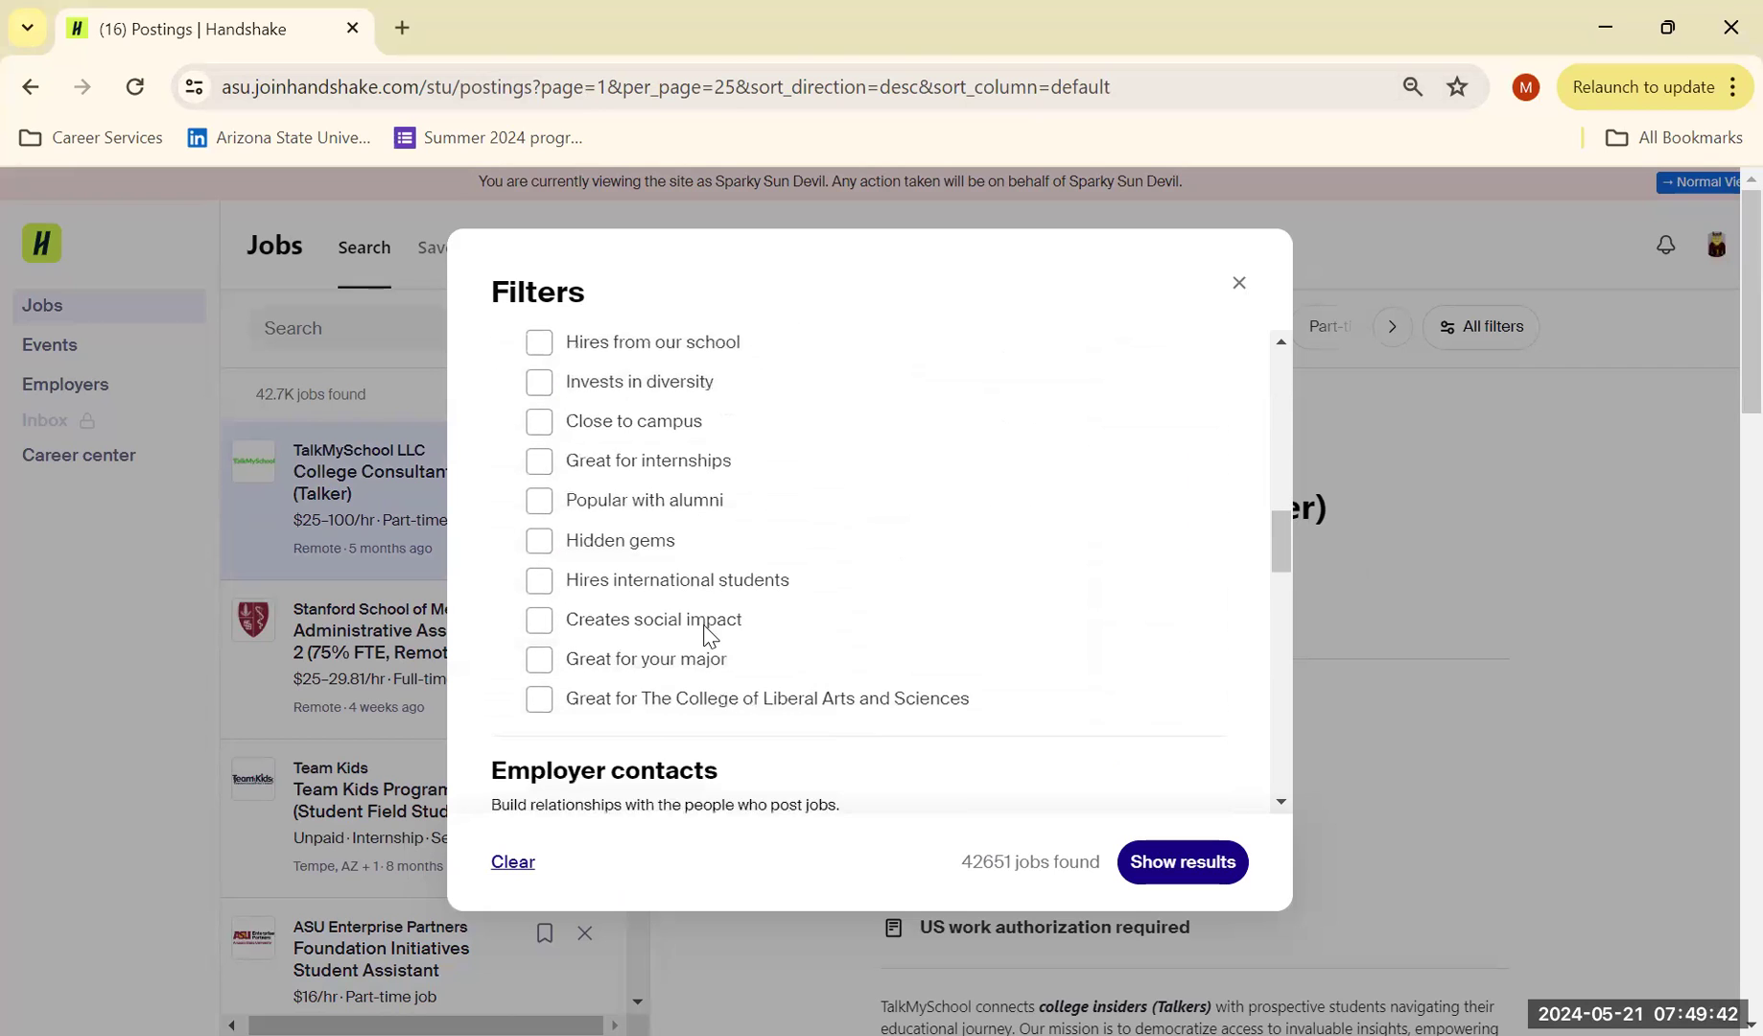
pyautogui.scroll(3)
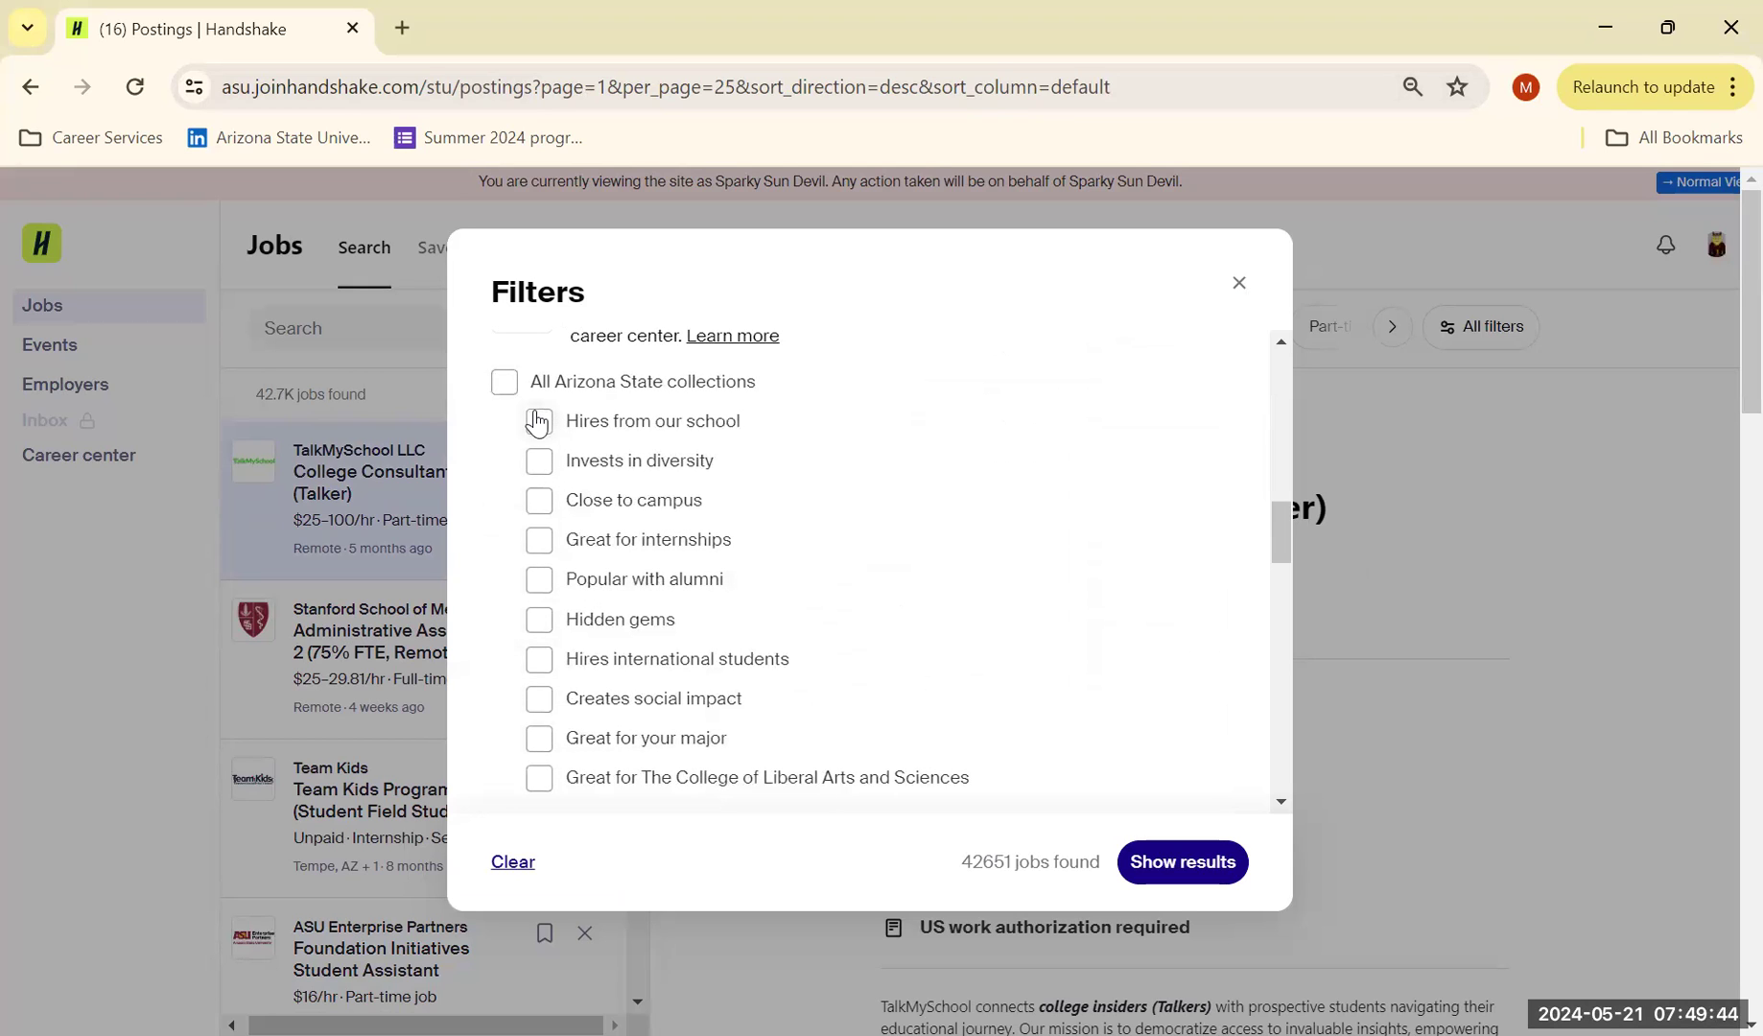
# Step: Filter to the 'Hires from our school' collection, leaving 704 jobs, and return to results
pyautogui.click(504, 382)
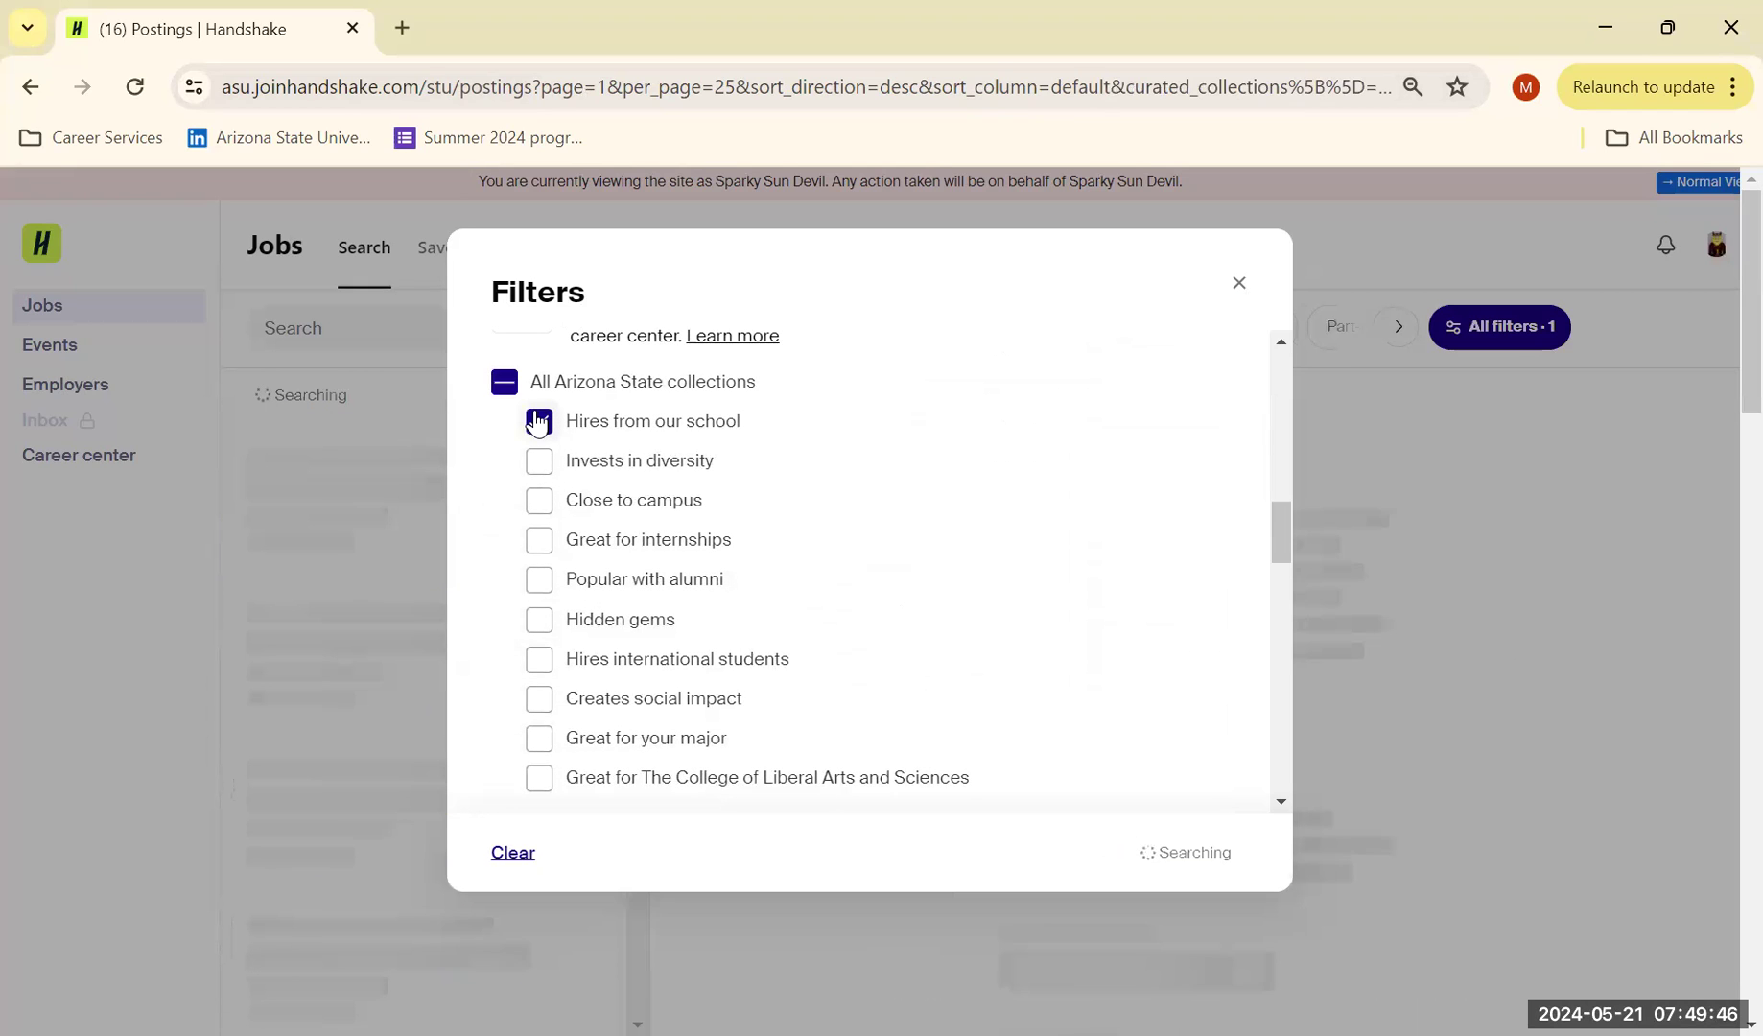
pyautogui.click(539, 420)
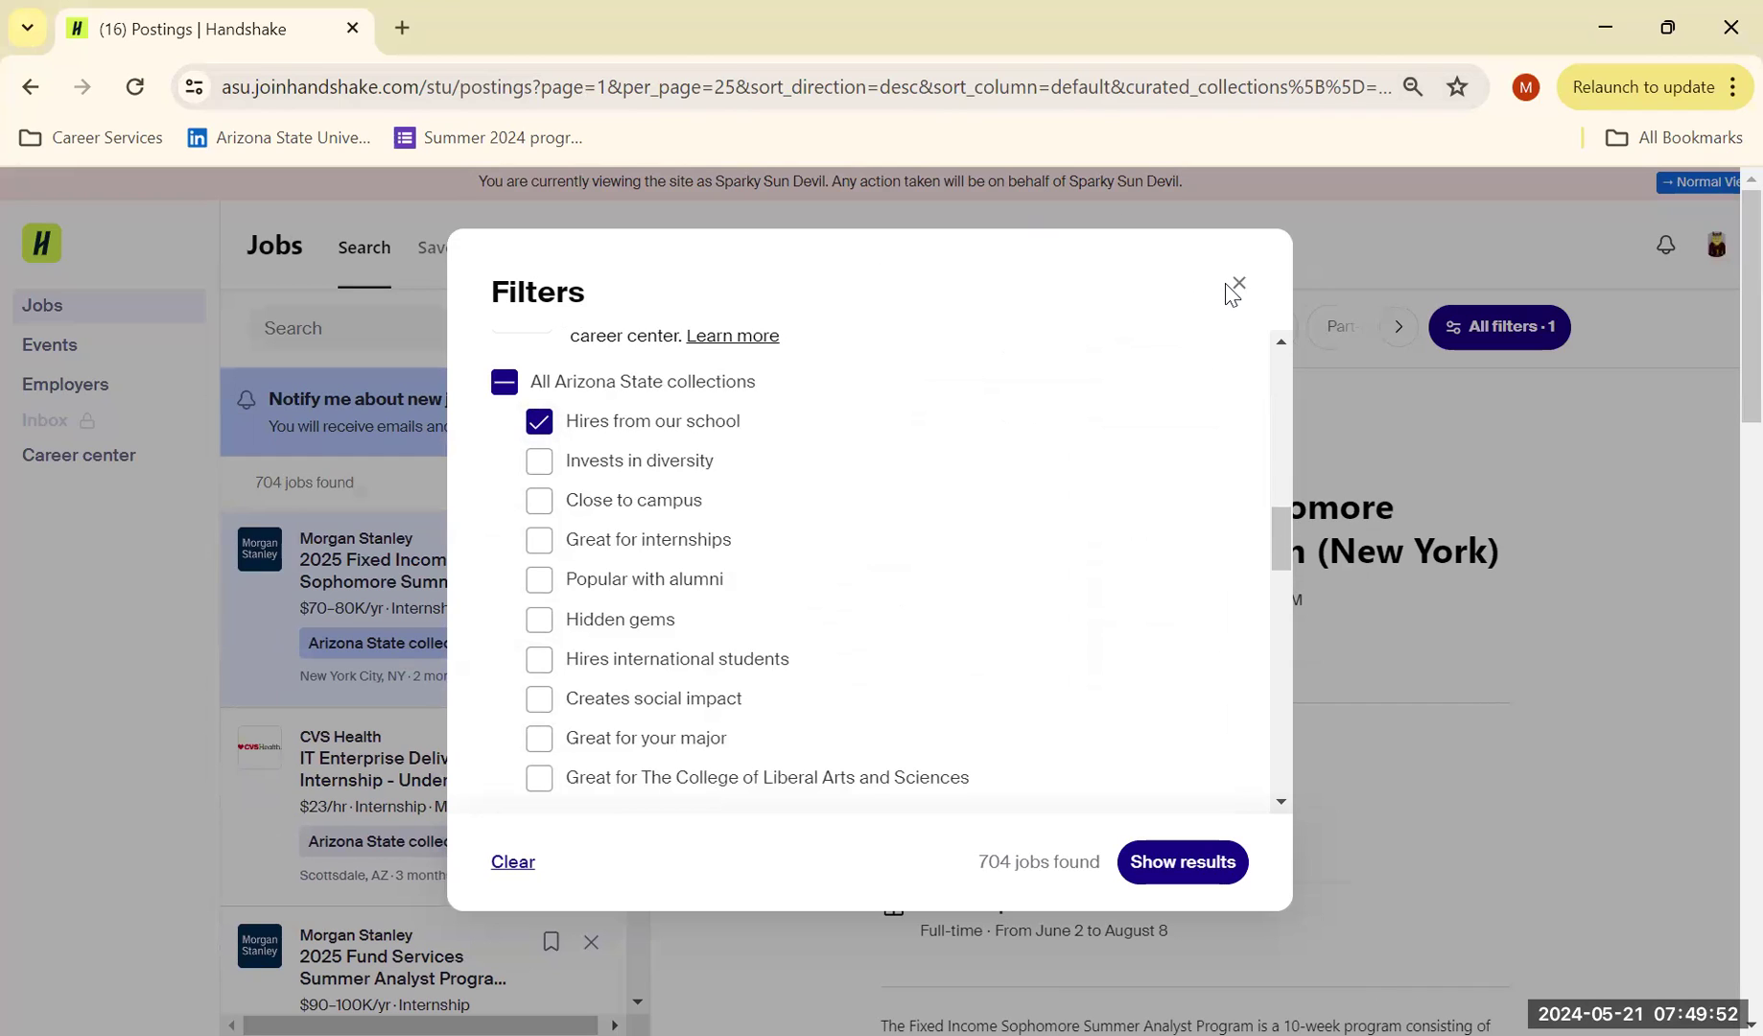
pyautogui.scroll(-3)
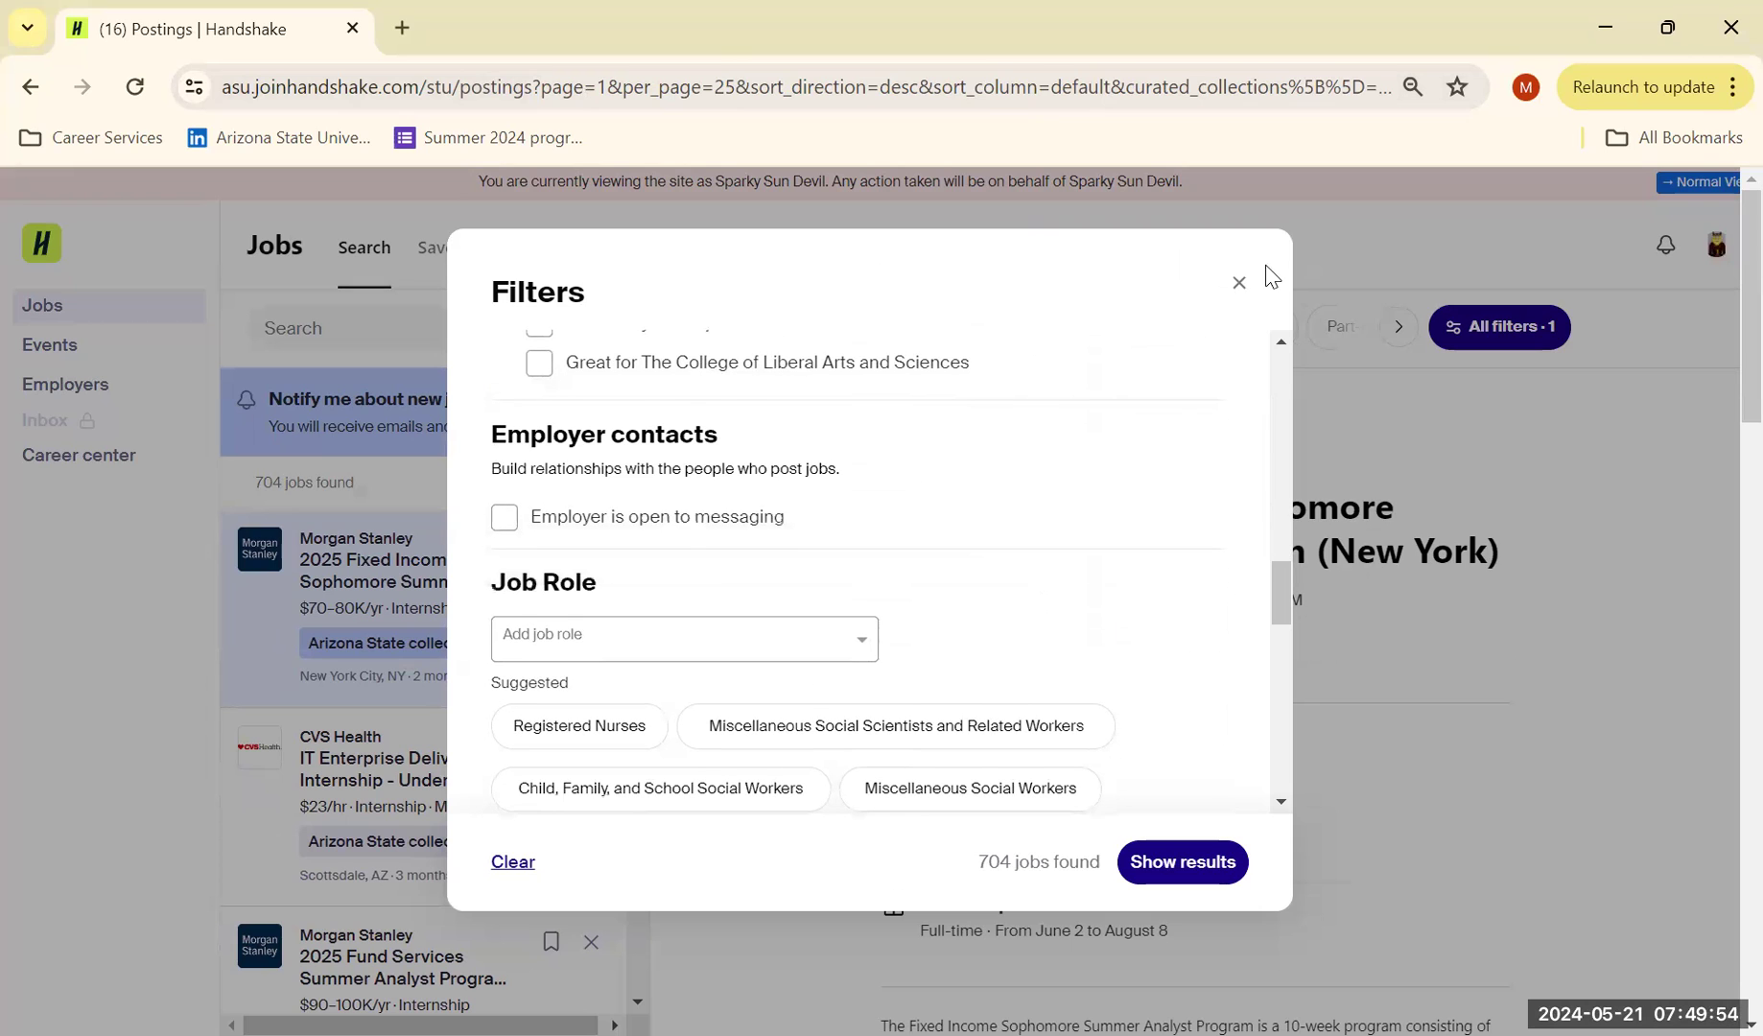
pyautogui.click(1239, 282)
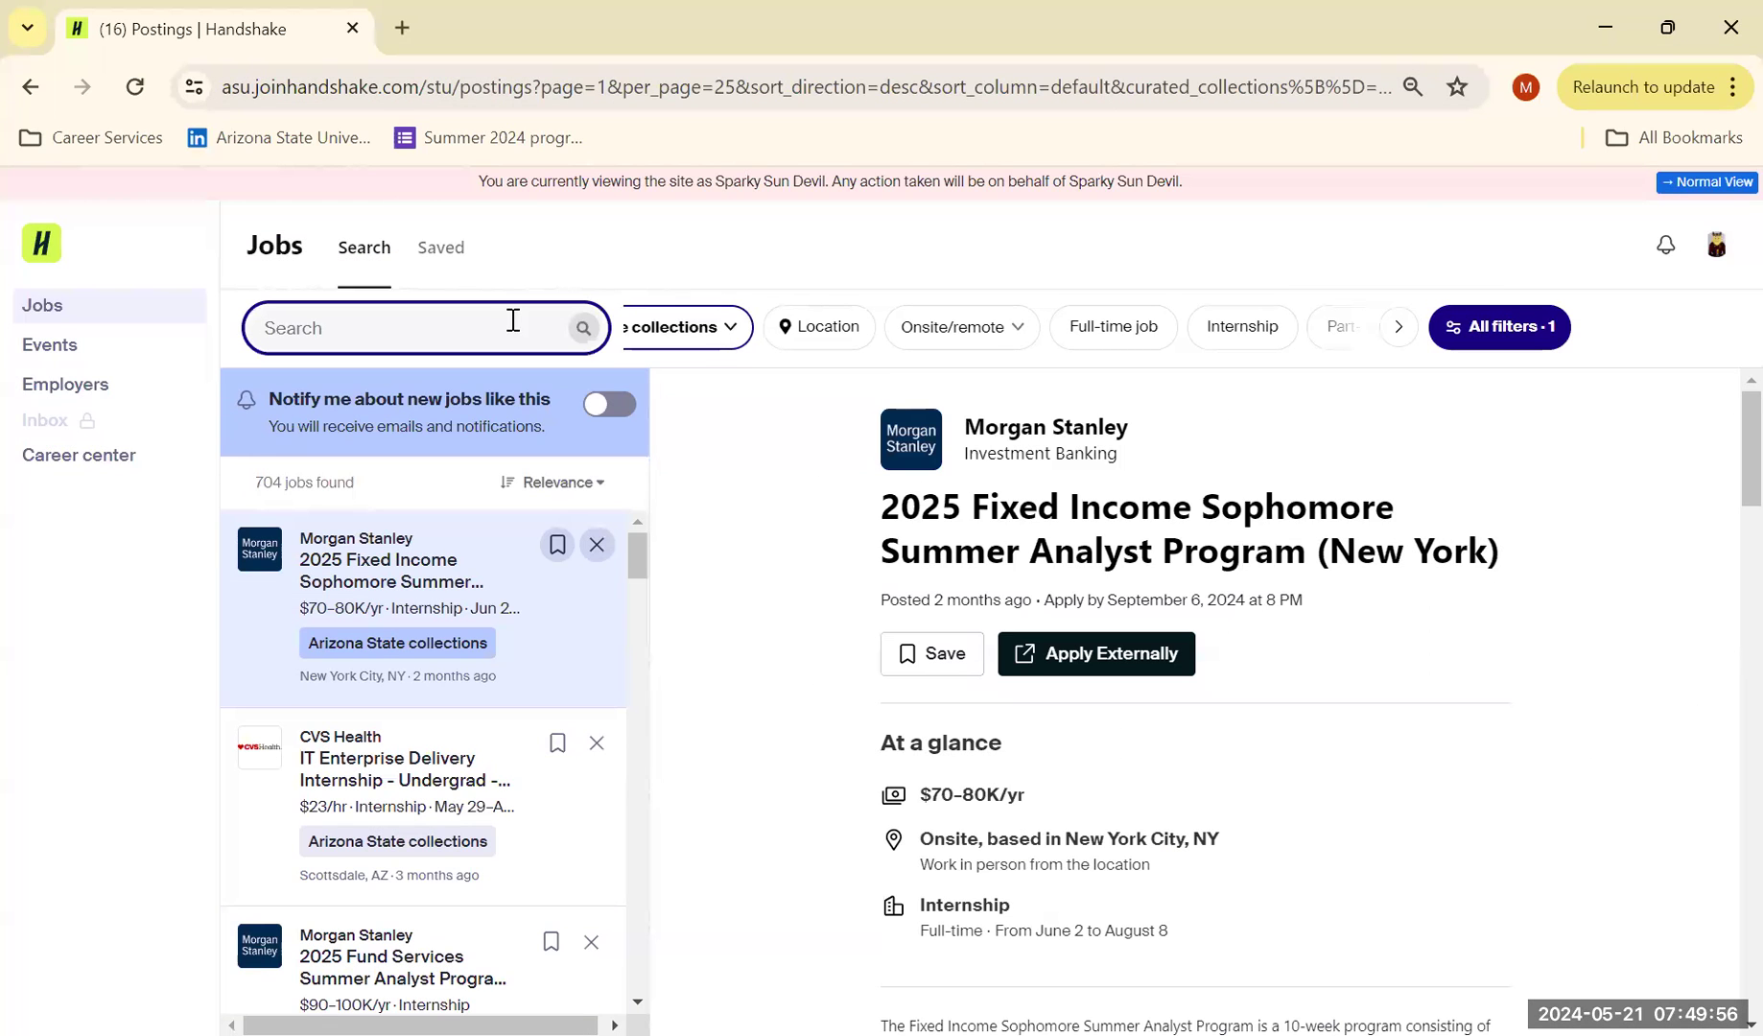
# Step: Search the filtered jobs for 'Entry Level', narrowing results to 47 postings
pyautogui.write('ENtry')
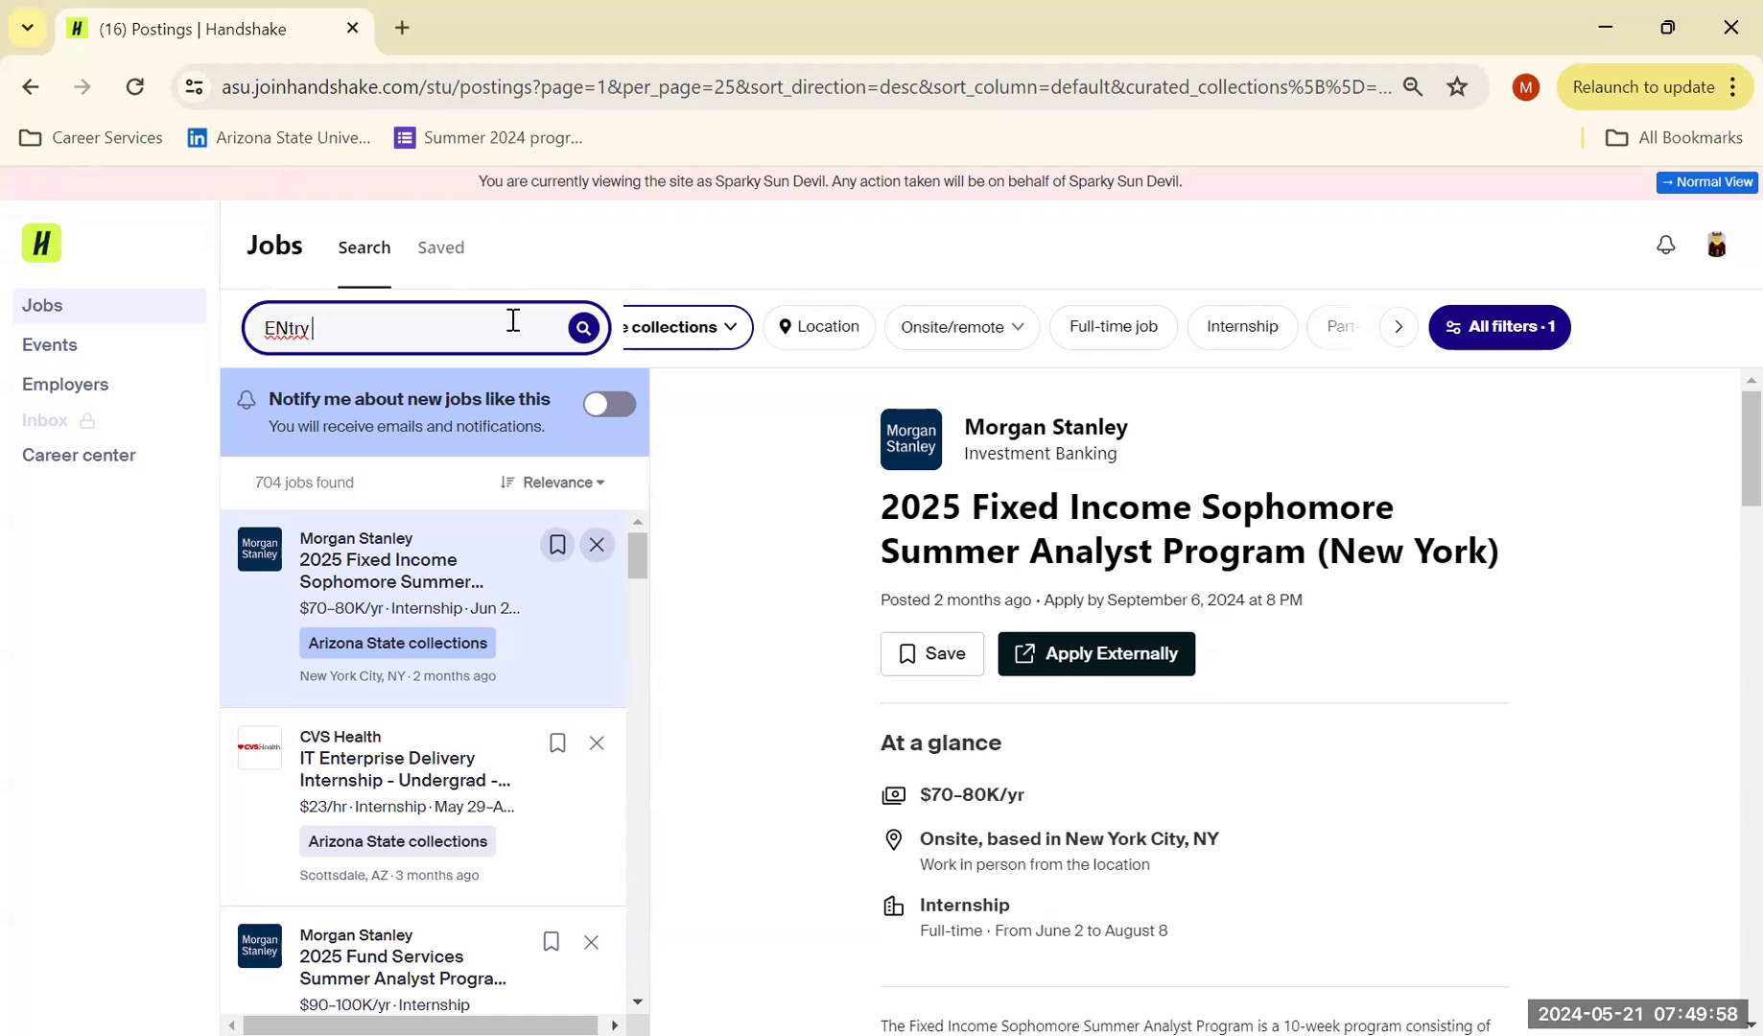
pyautogui.write('Level')
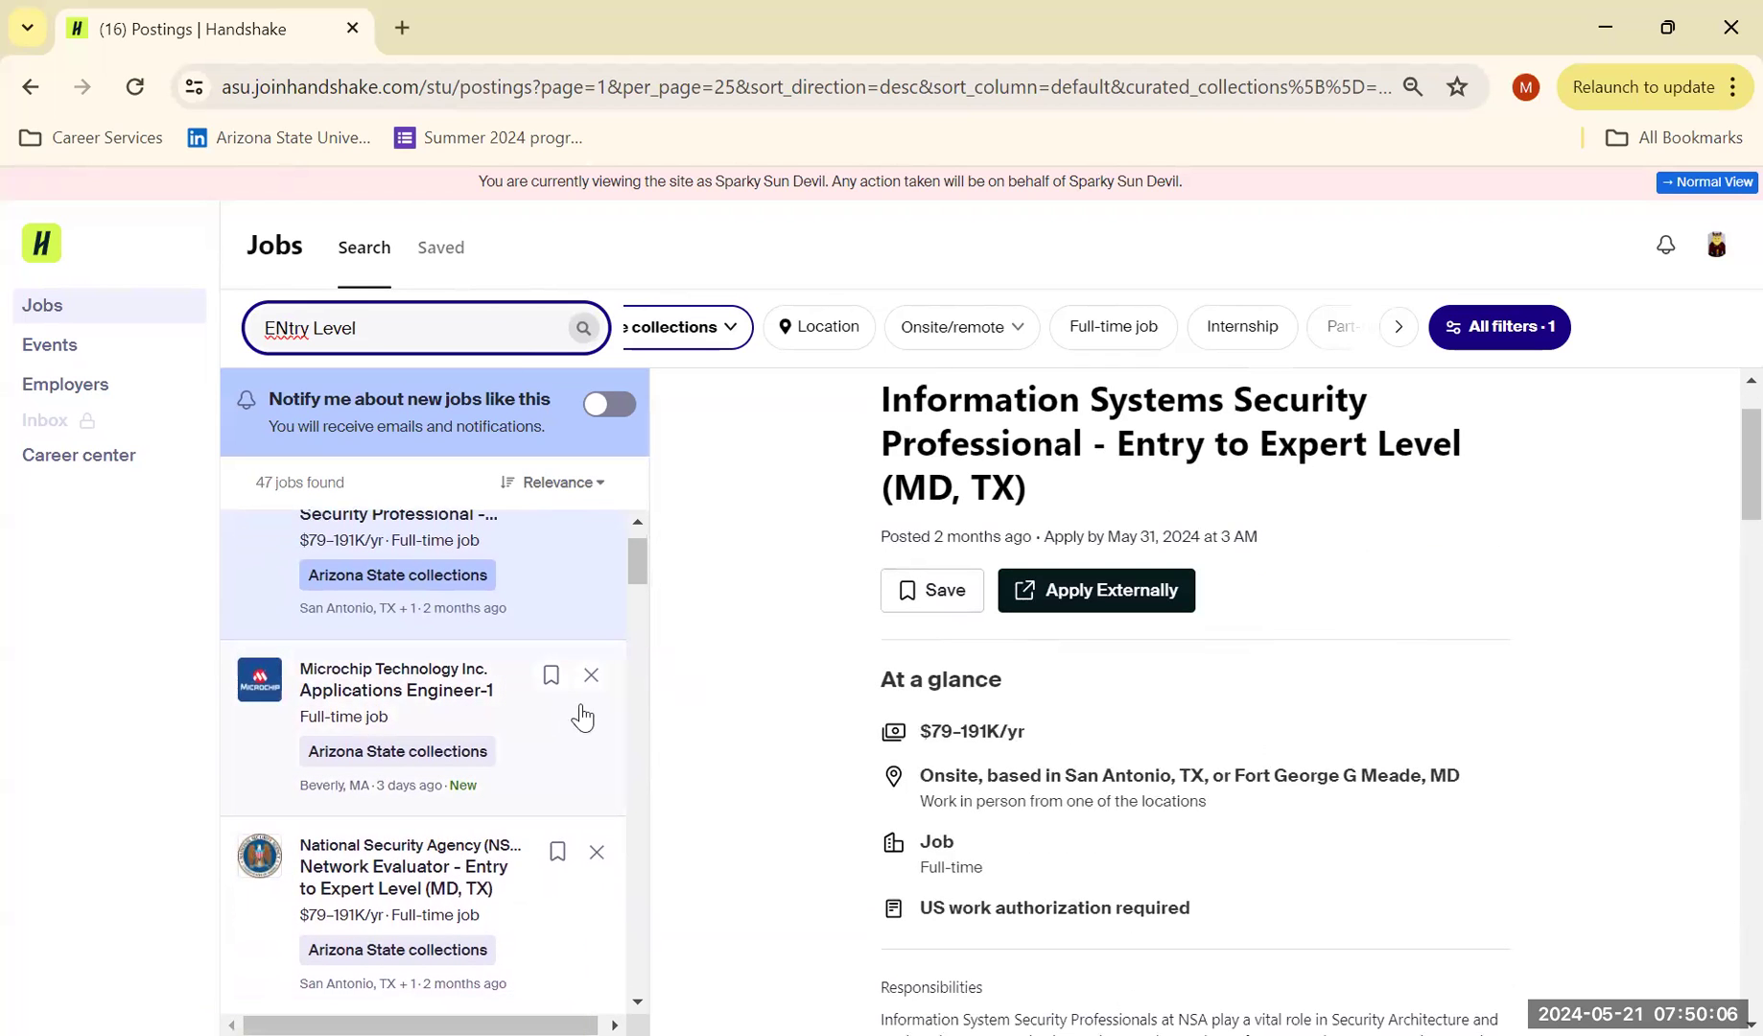
# Step: Read the NSA posting down past Responsibilities and Job Summary to its Qualifications section
pyautogui.scroll(-3)
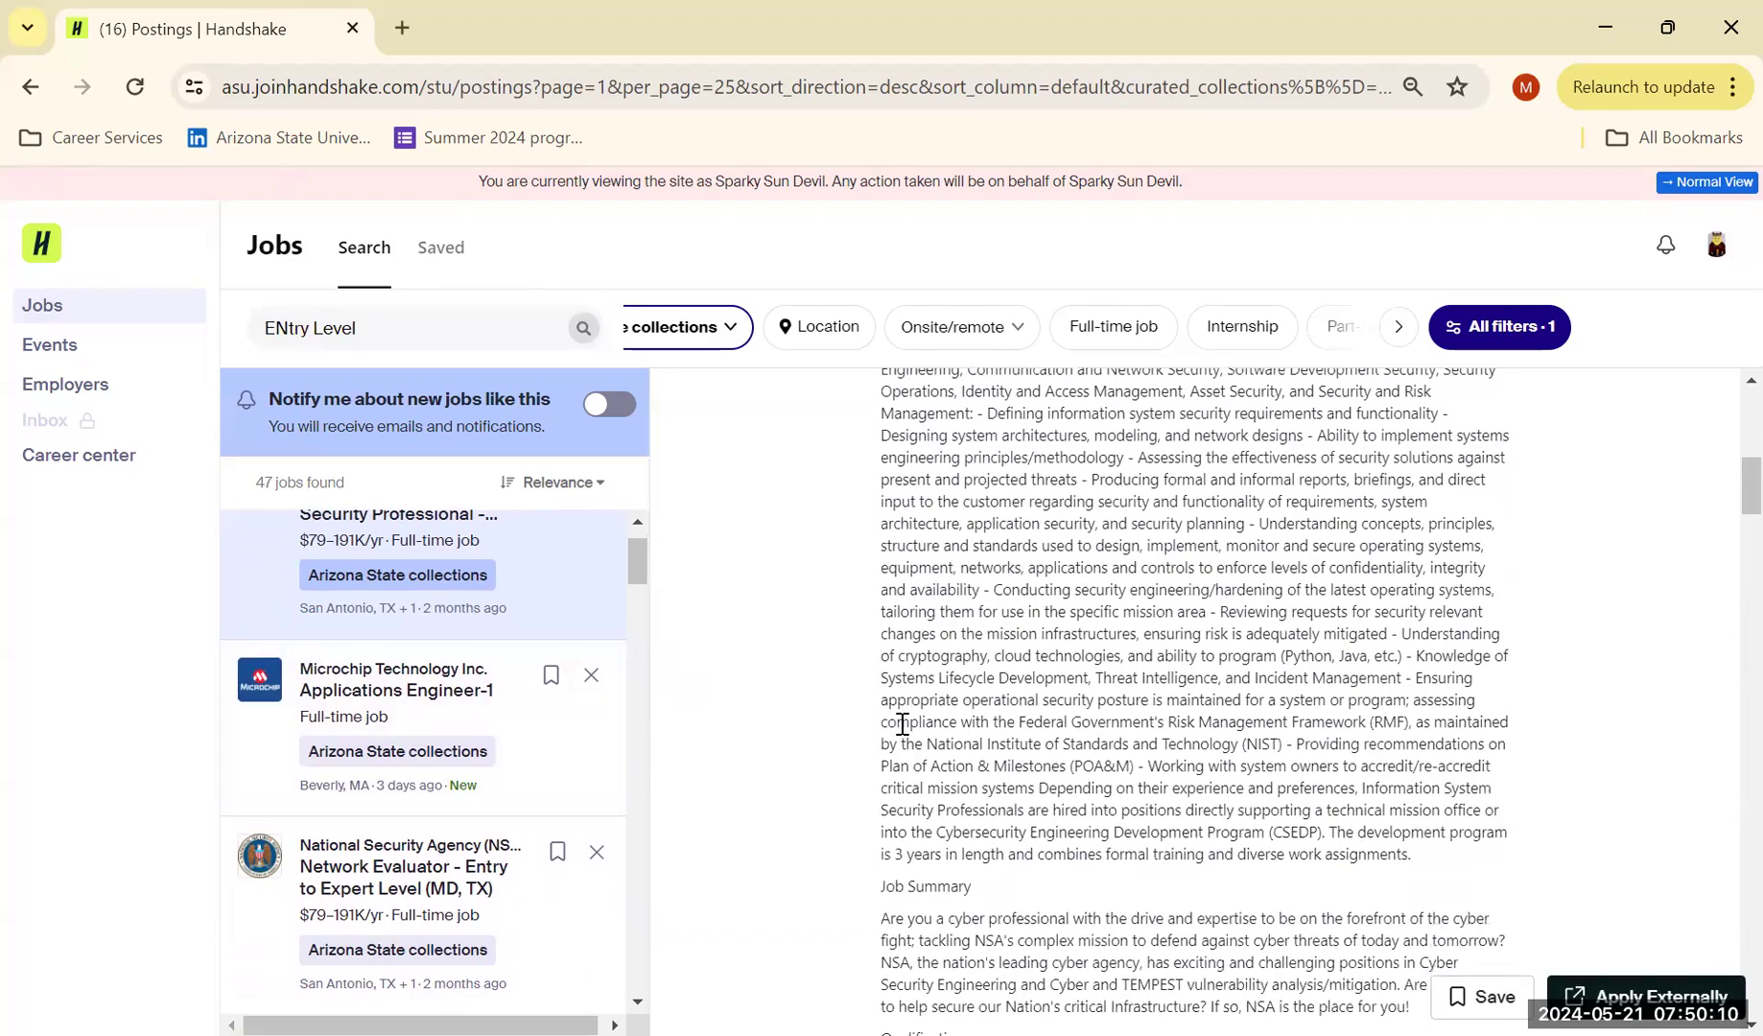
pyautogui.scroll(3)
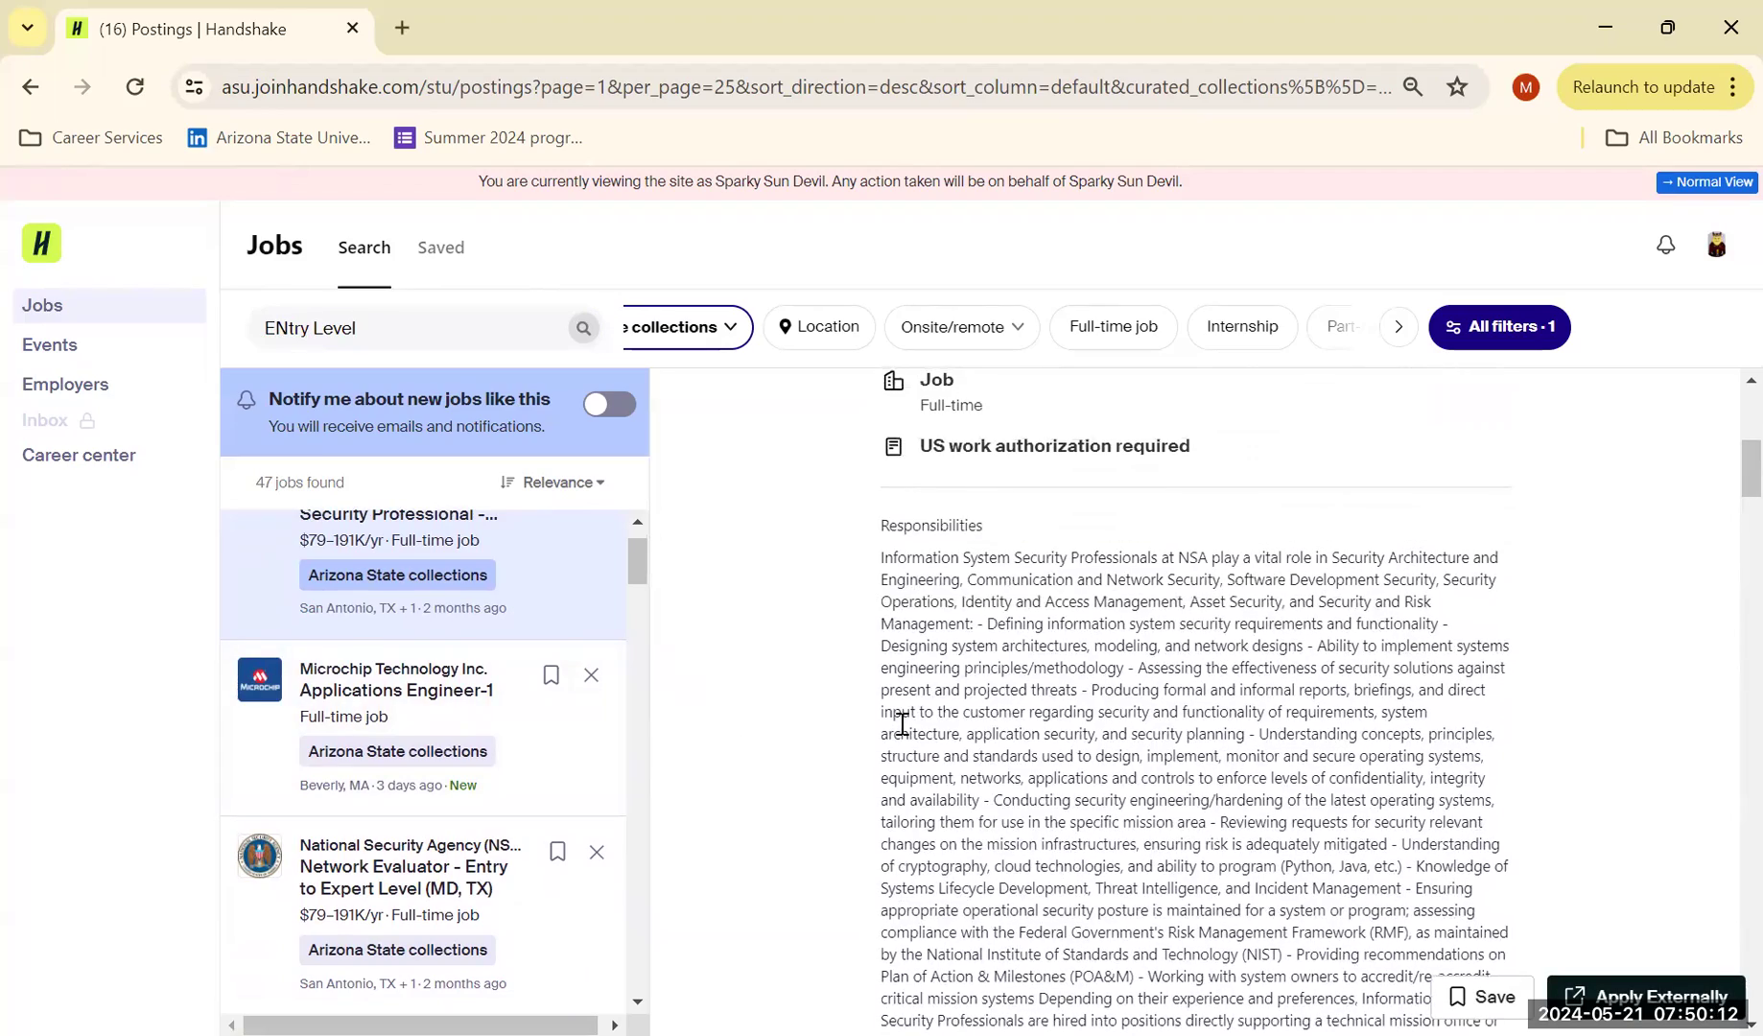
pyautogui.scroll(-3)
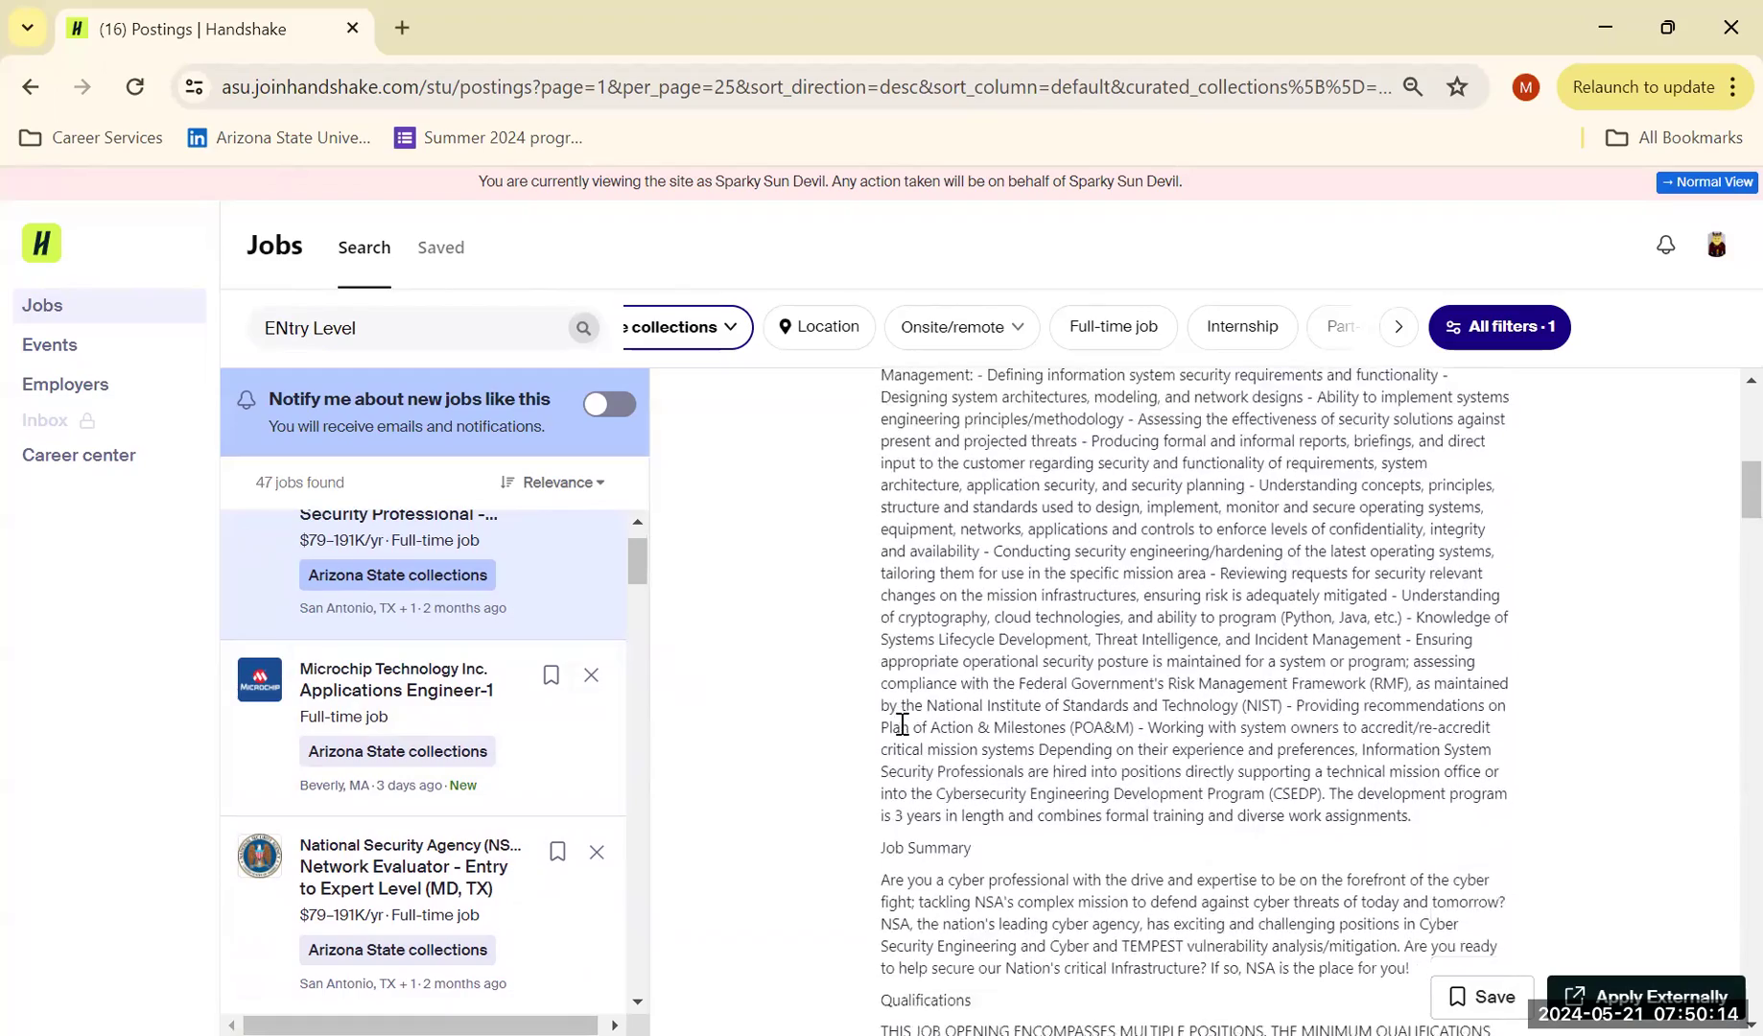
pyautogui.scroll(-3)
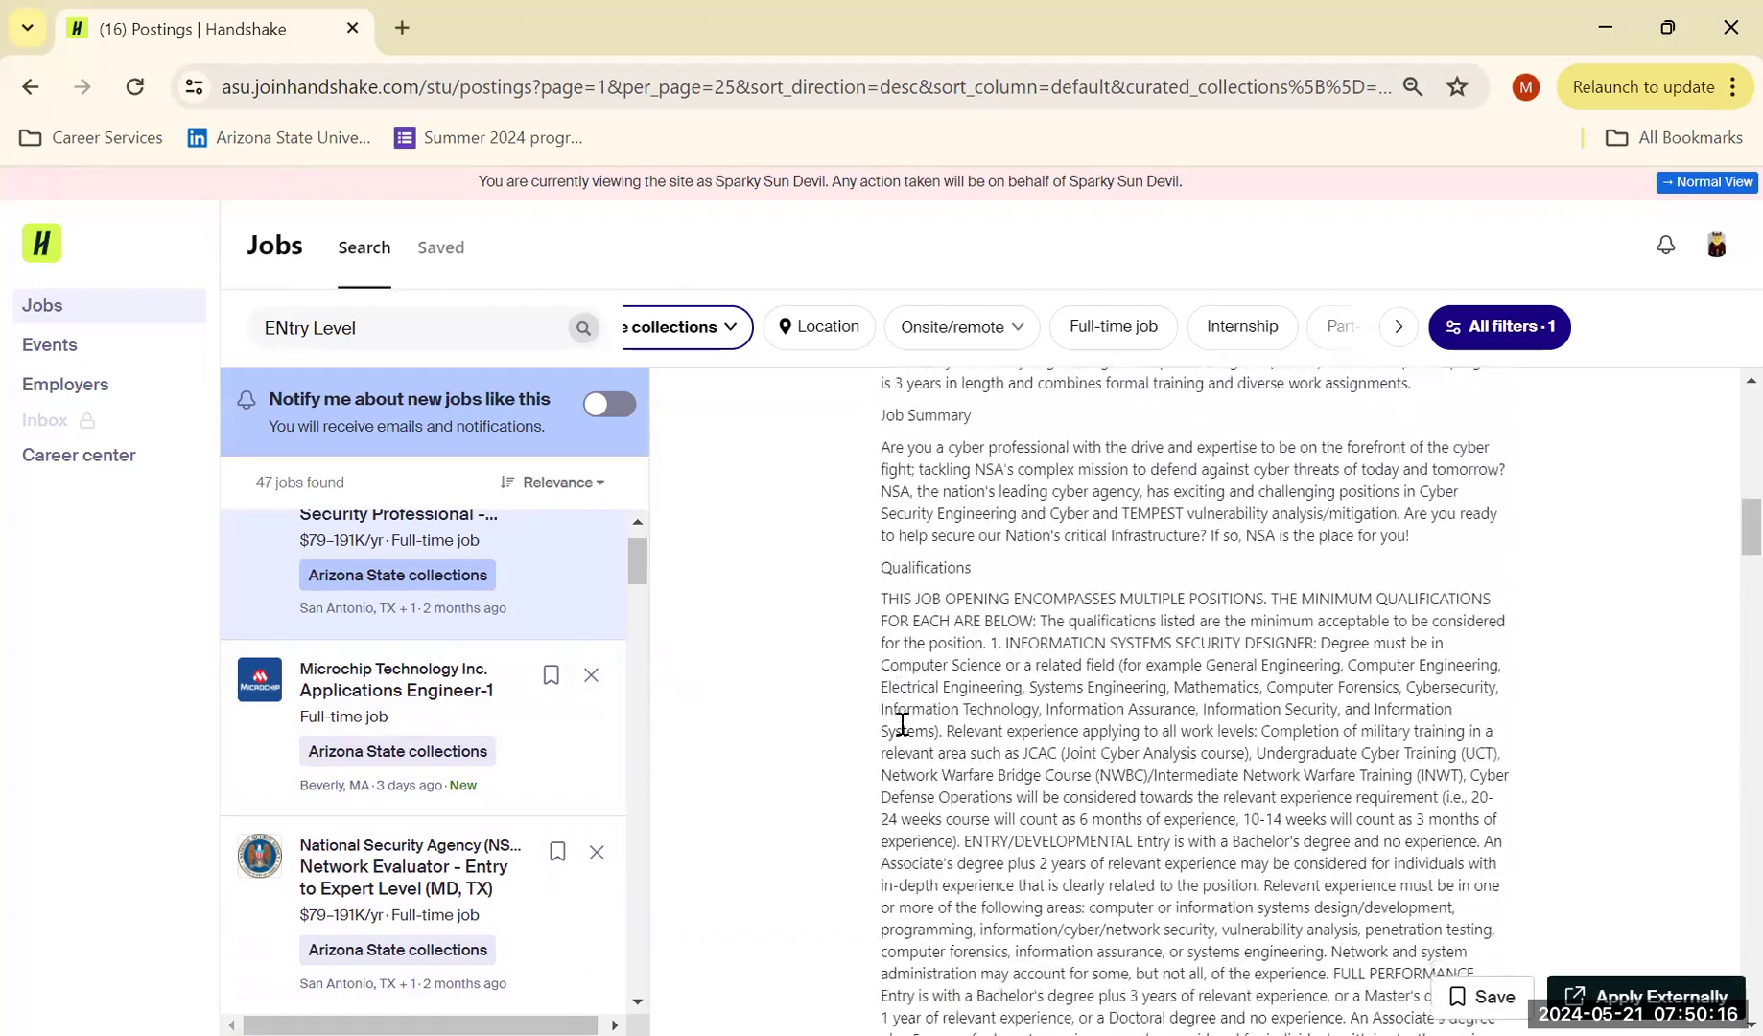
pyautogui.scroll(-3)
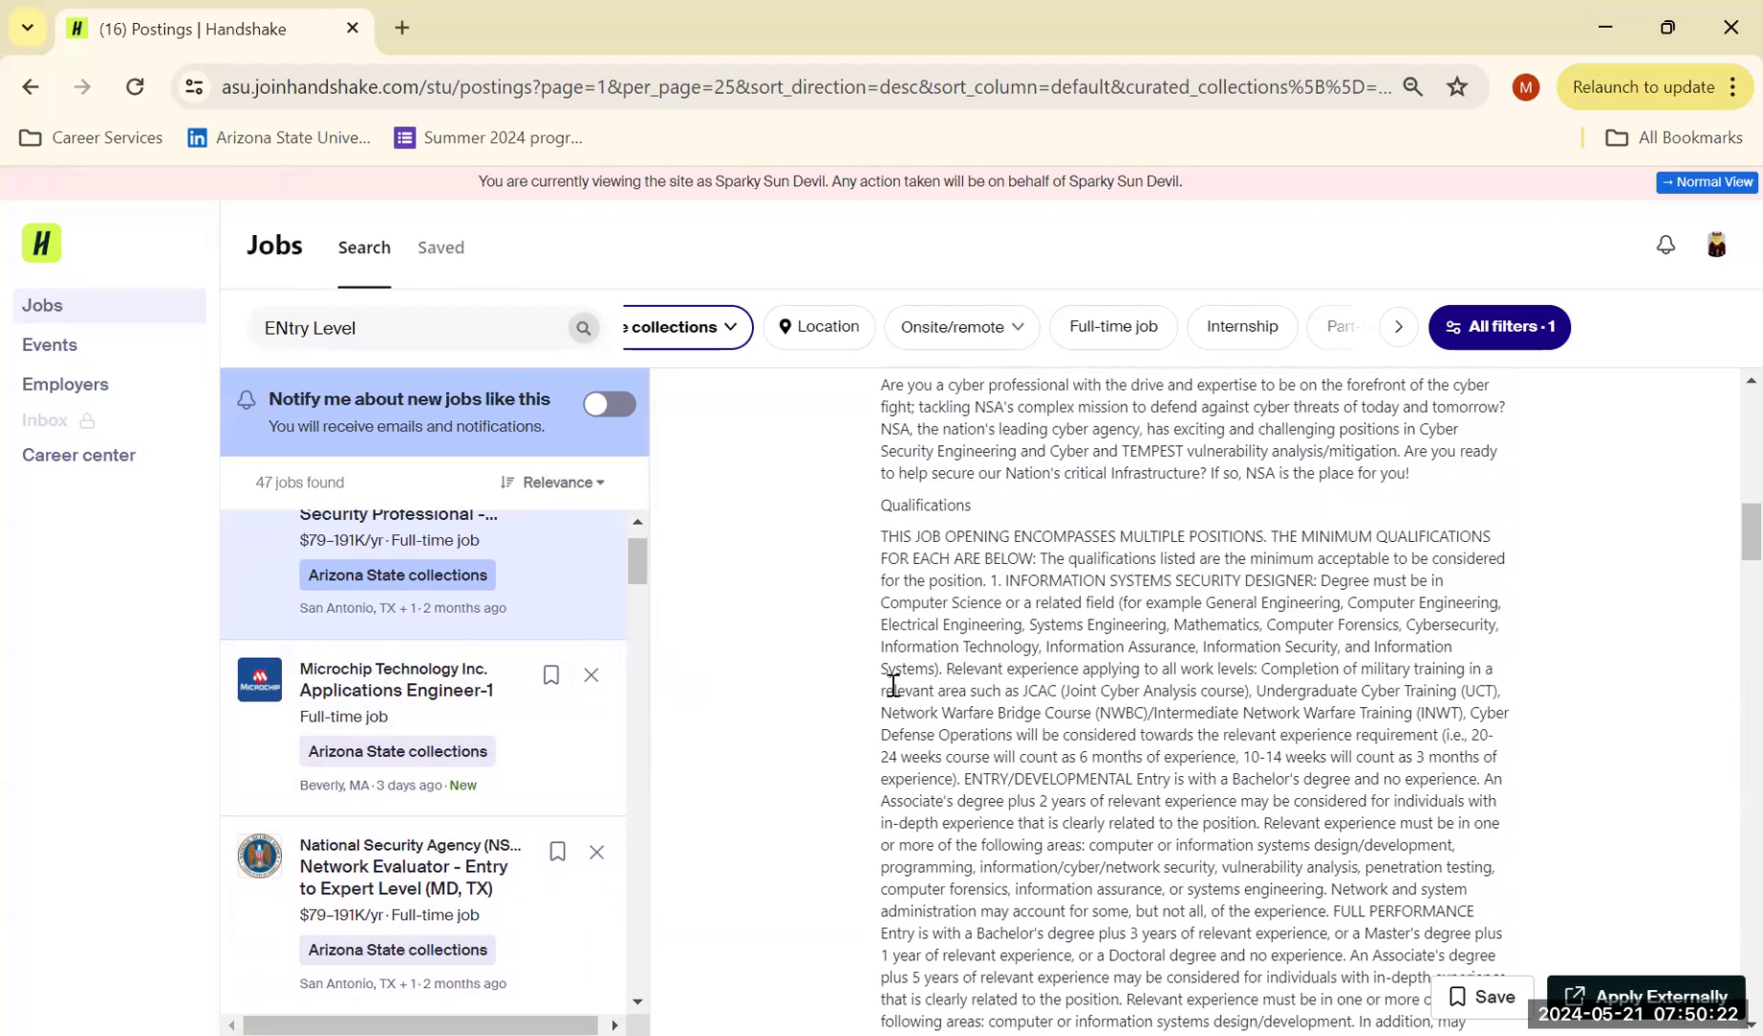
pyautogui.moveTo(907, 642)
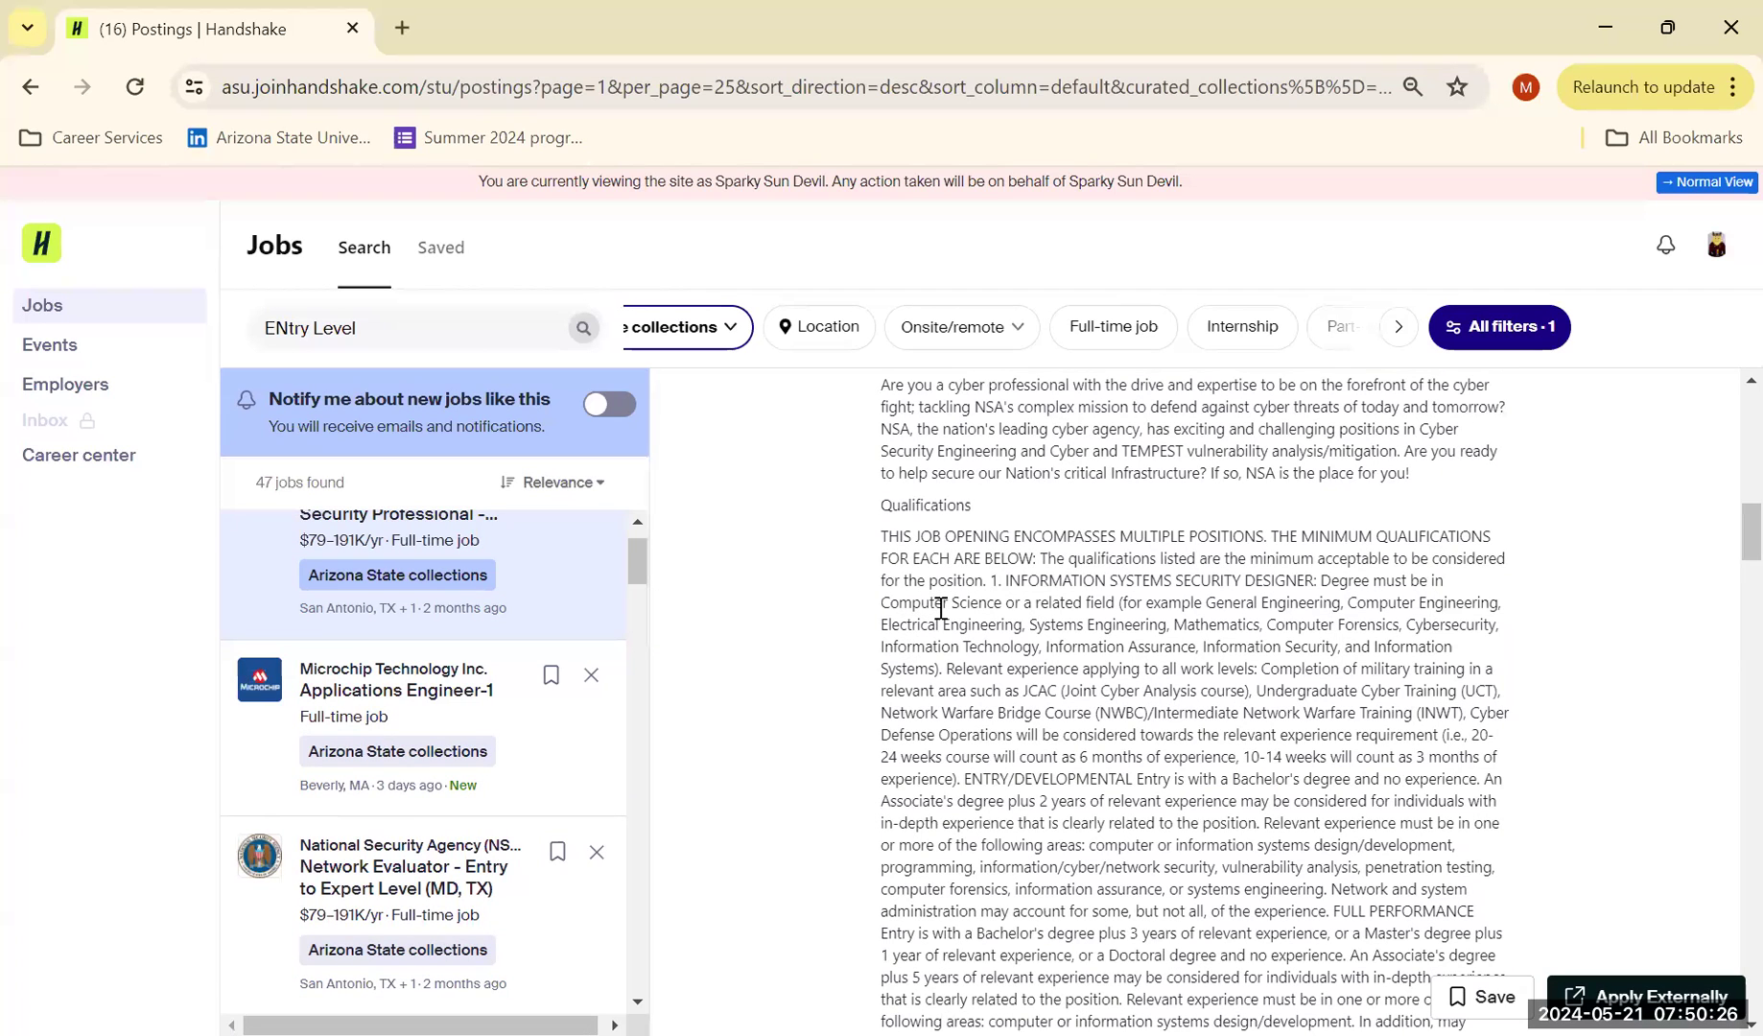
pyautogui.scroll(-3)
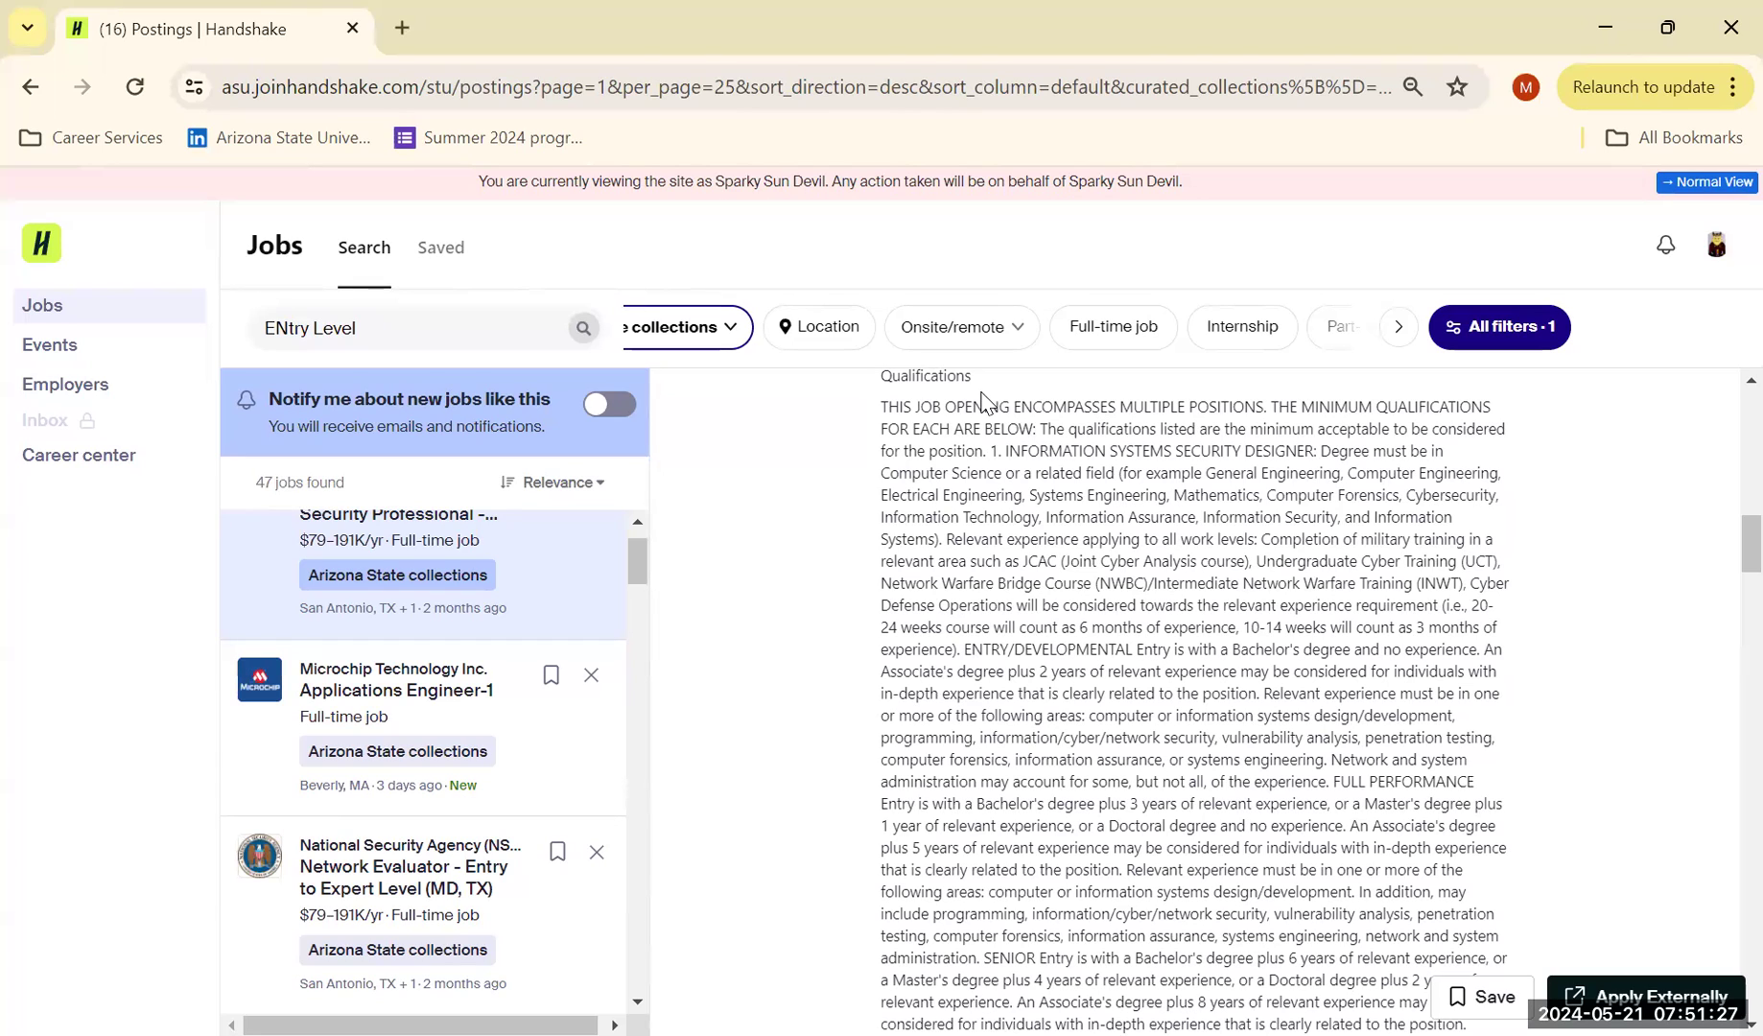
pyautogui.moveTo(1007, 161)
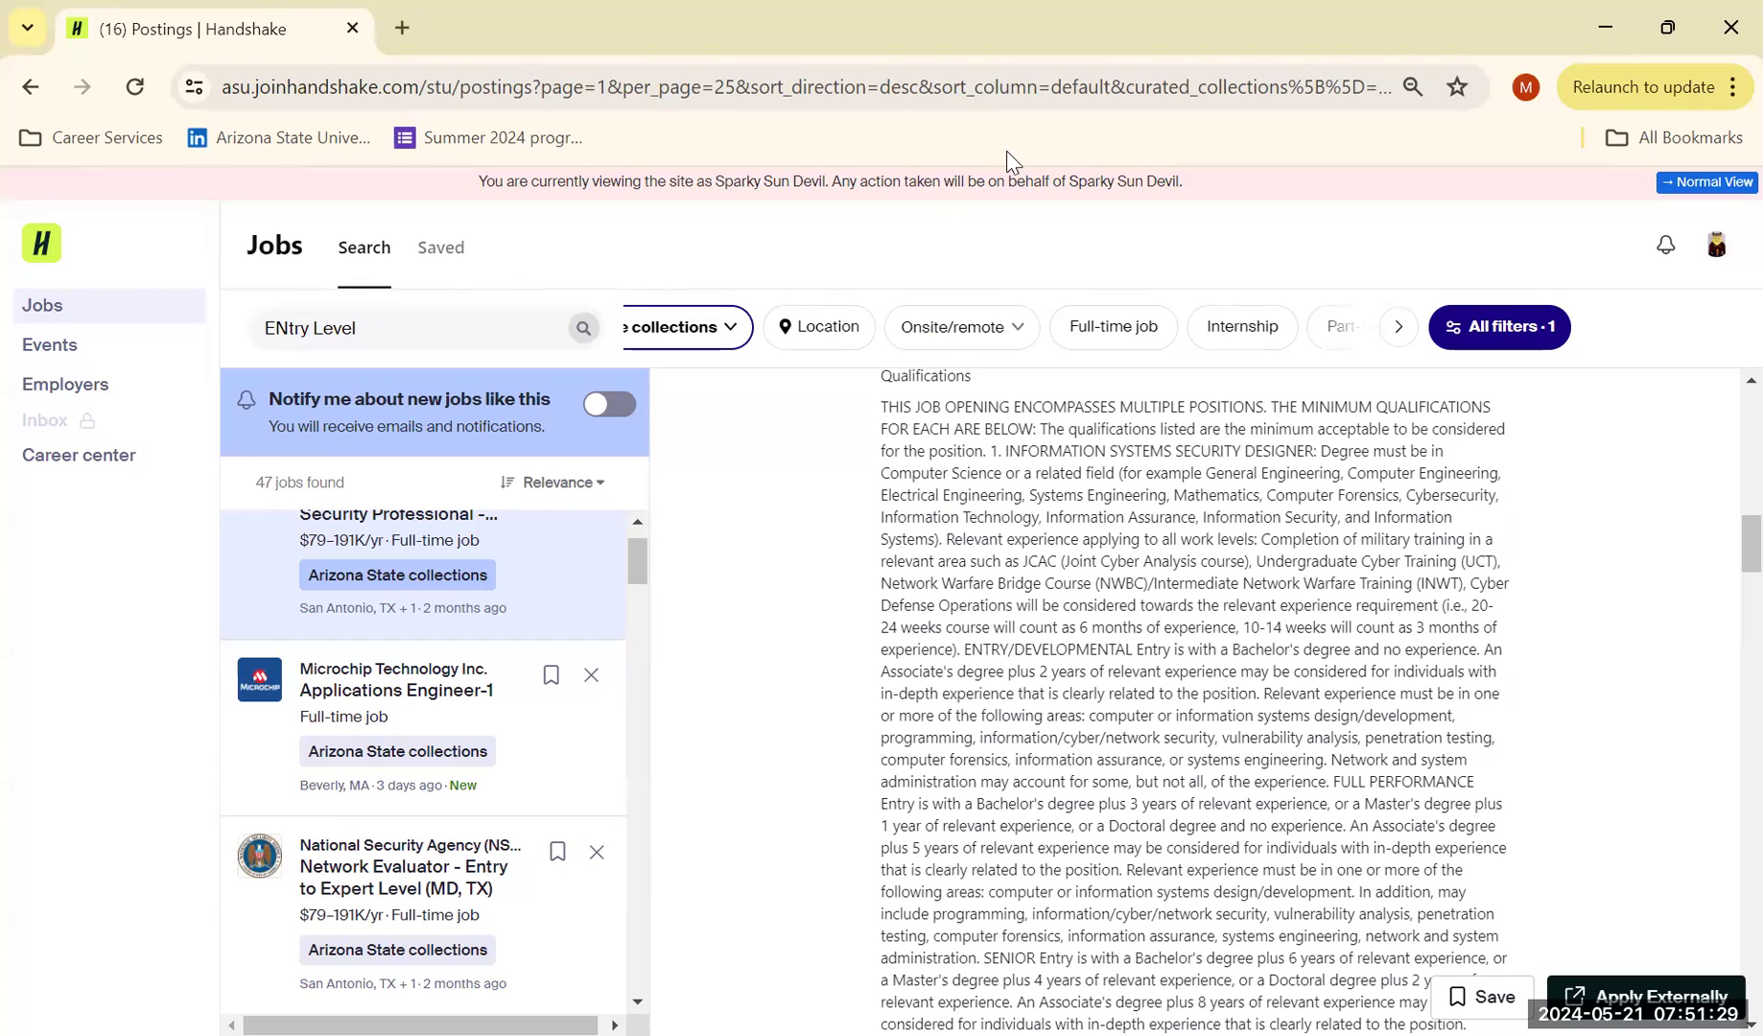
pyautogui.moveTo(1241, 326)
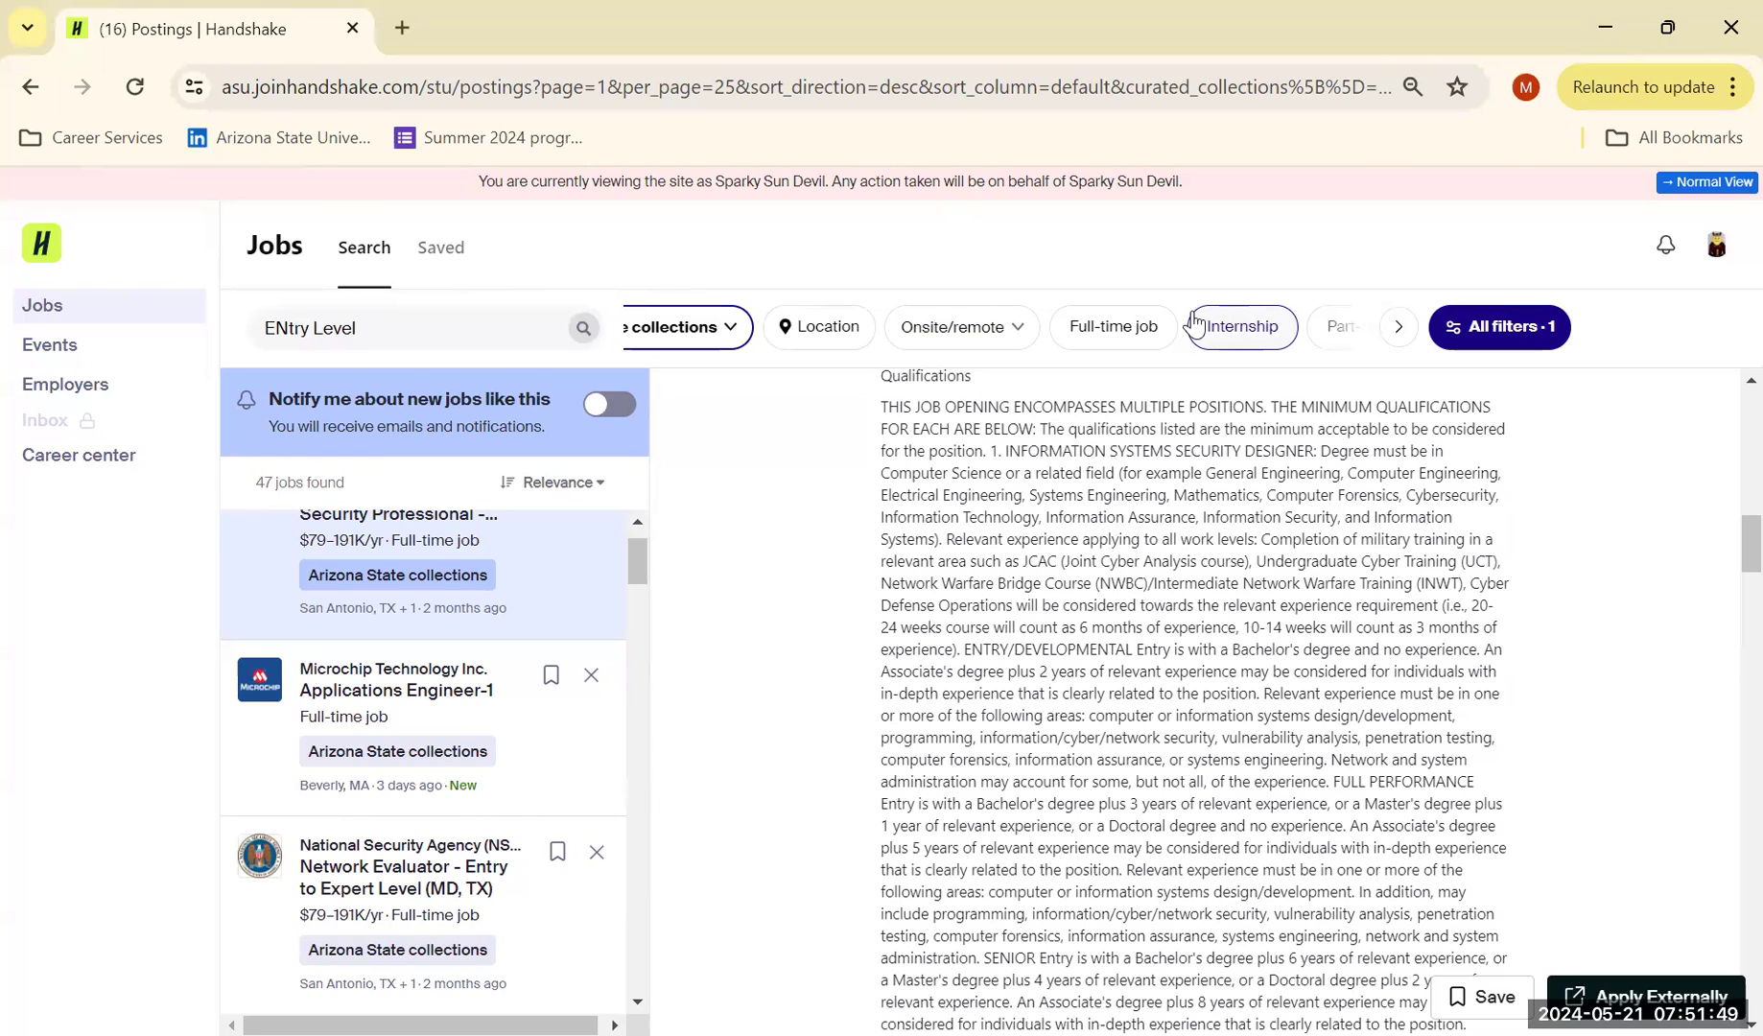
pyautogui.moveTo(1241, 326)
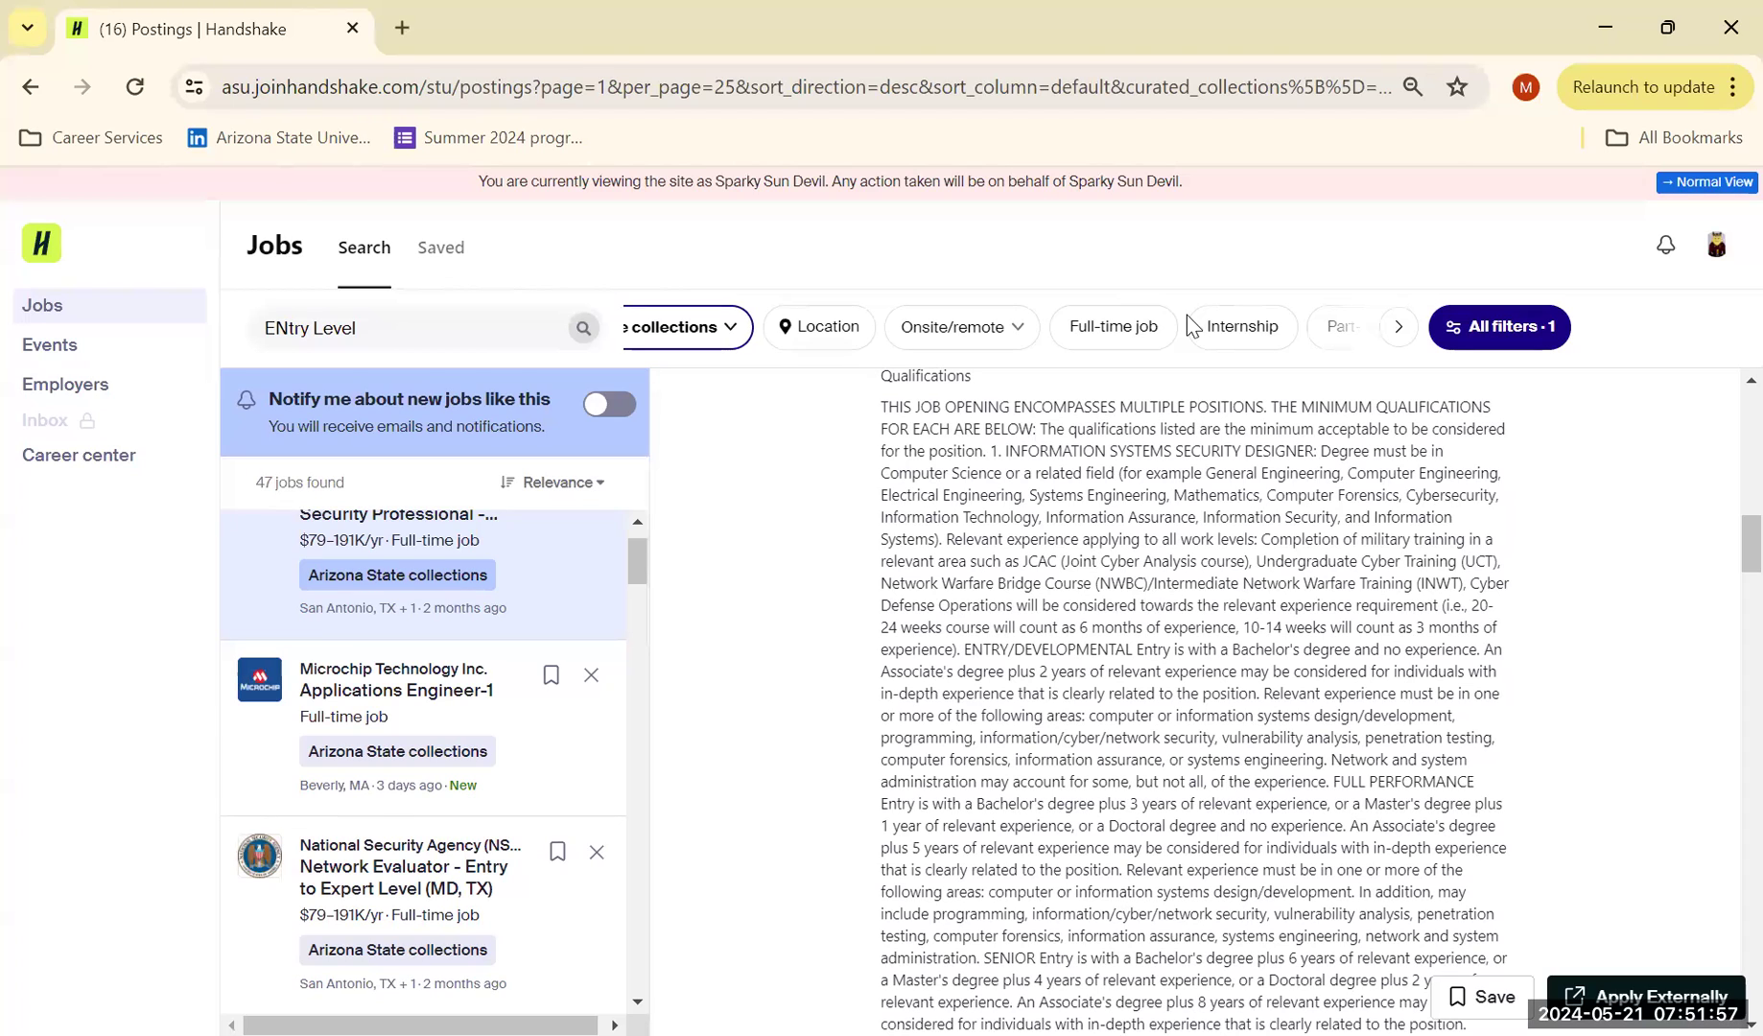
pyautogui.moveTo(1188, 305)
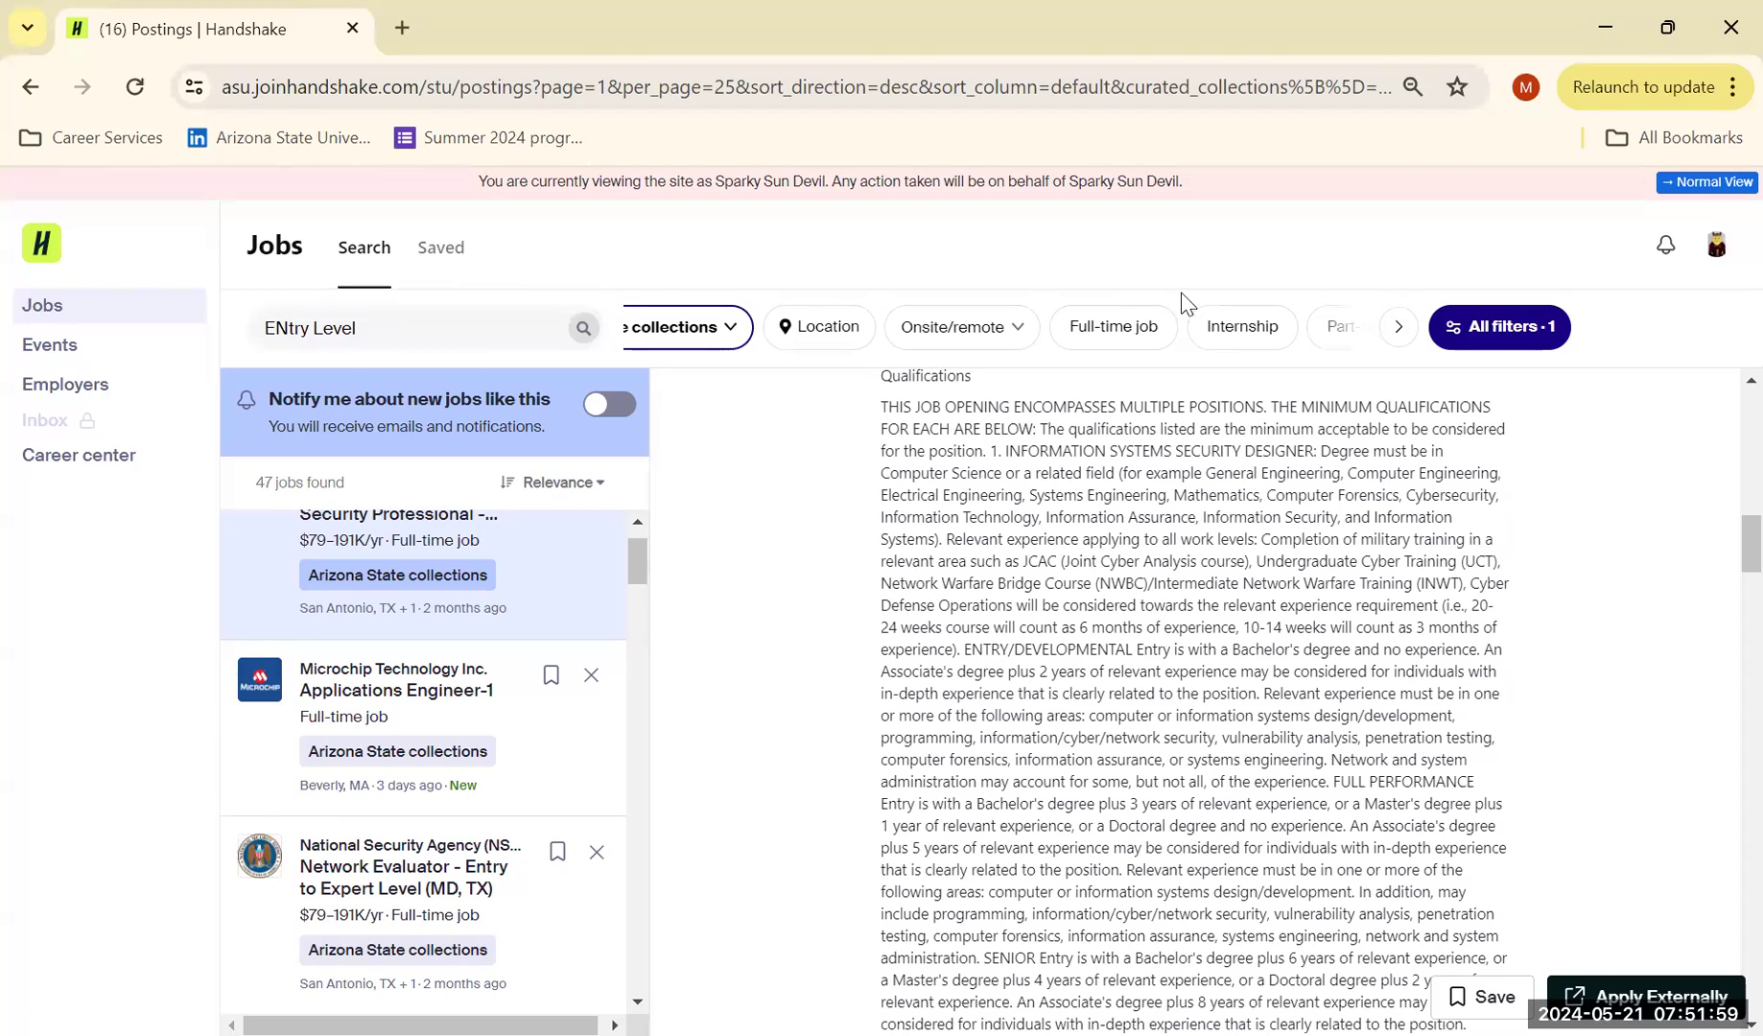
pyautogui.moveTo(1346, 127)
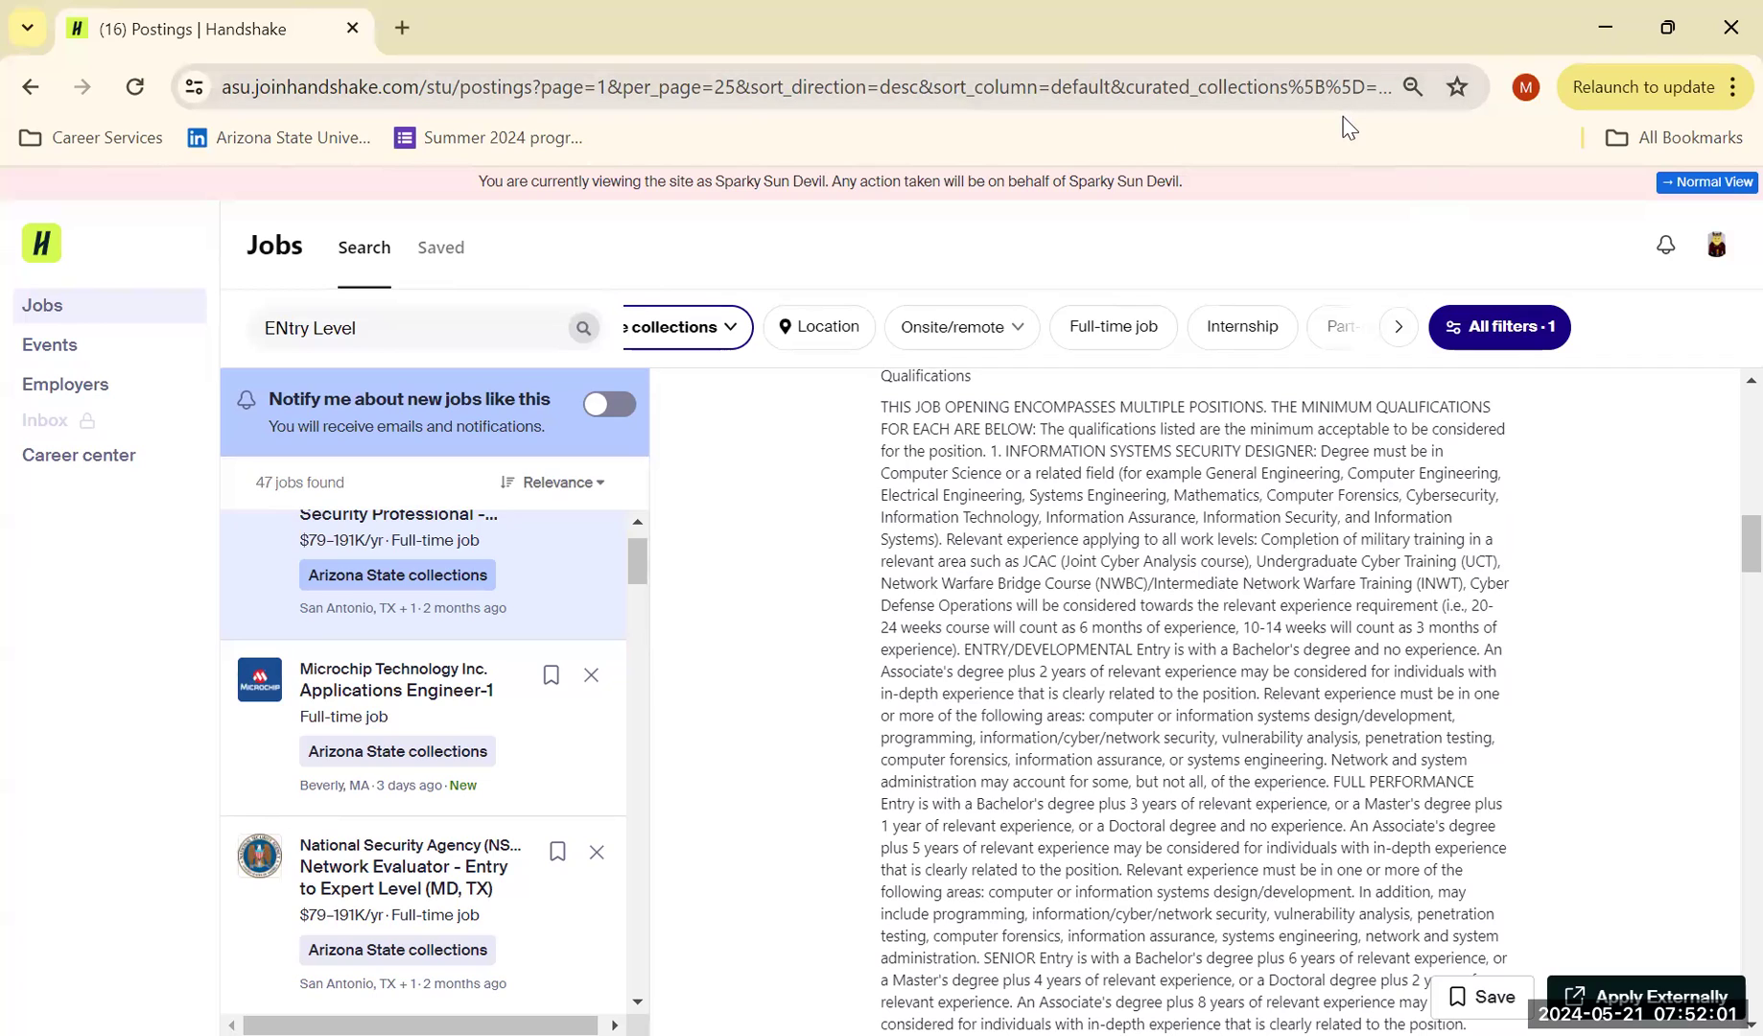